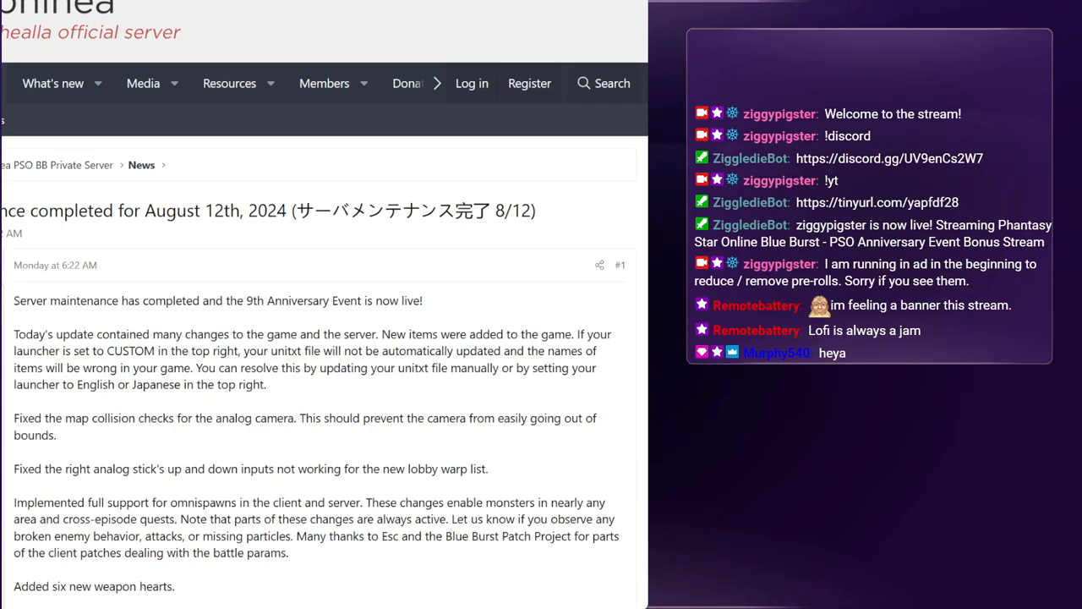
pyautogui.moveTo(315, 256)
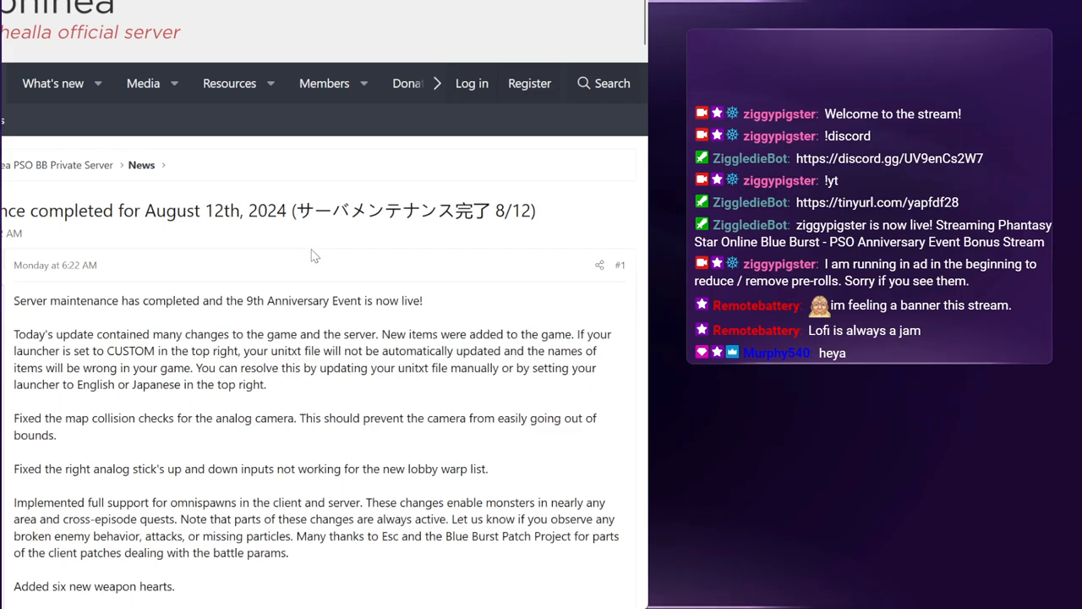
pyautogui.moveTo(366, 455)
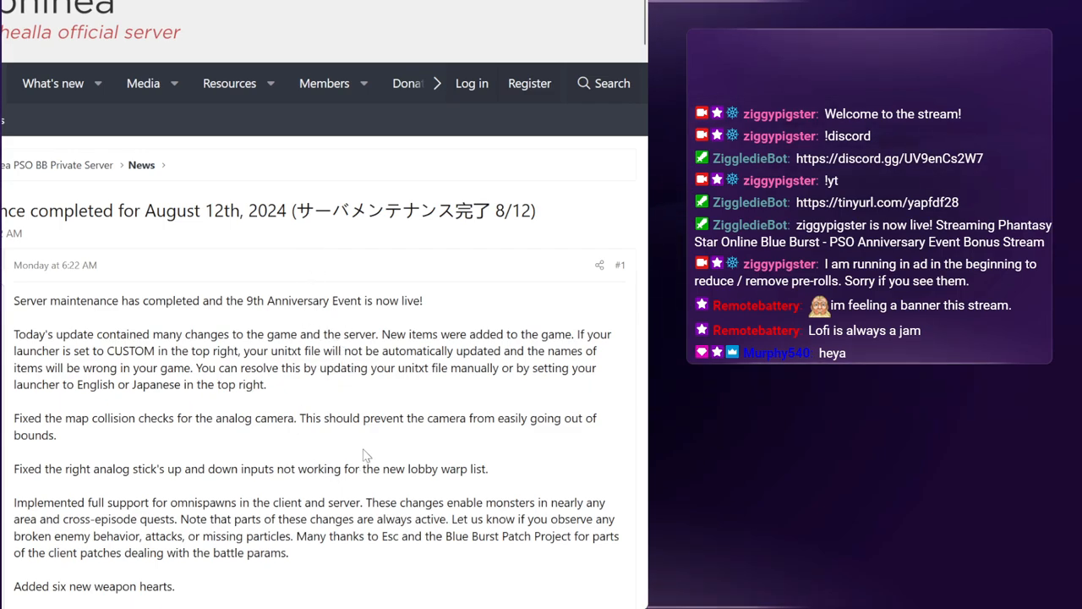
# Scroll the August 12 maintenance post past the new weapon hearts section to the drop chart change list.
pyautogui.scroll(-3)
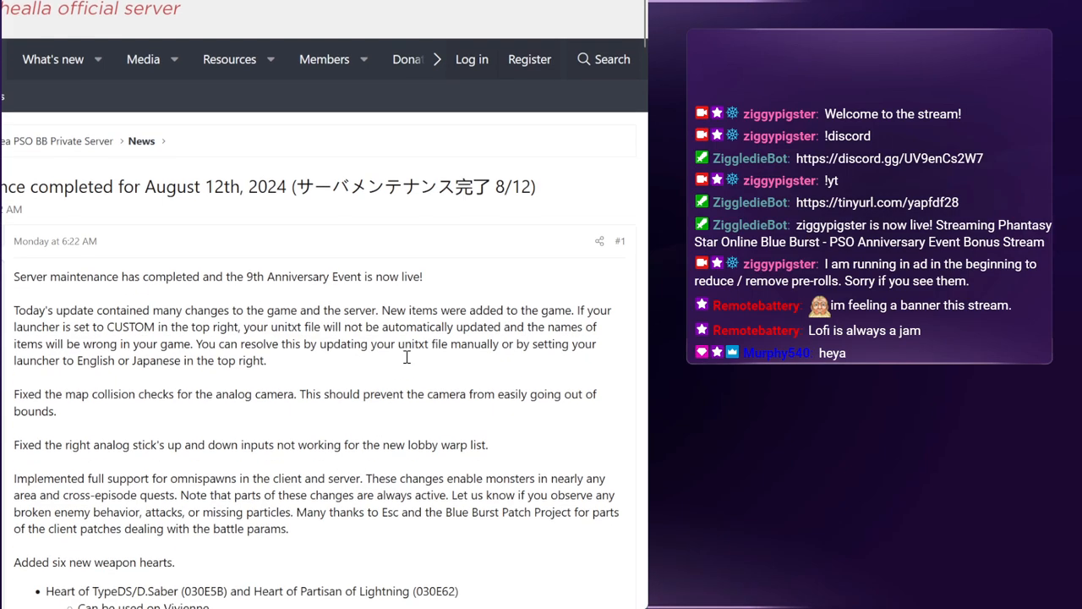
pyautogui.scroll(-3)
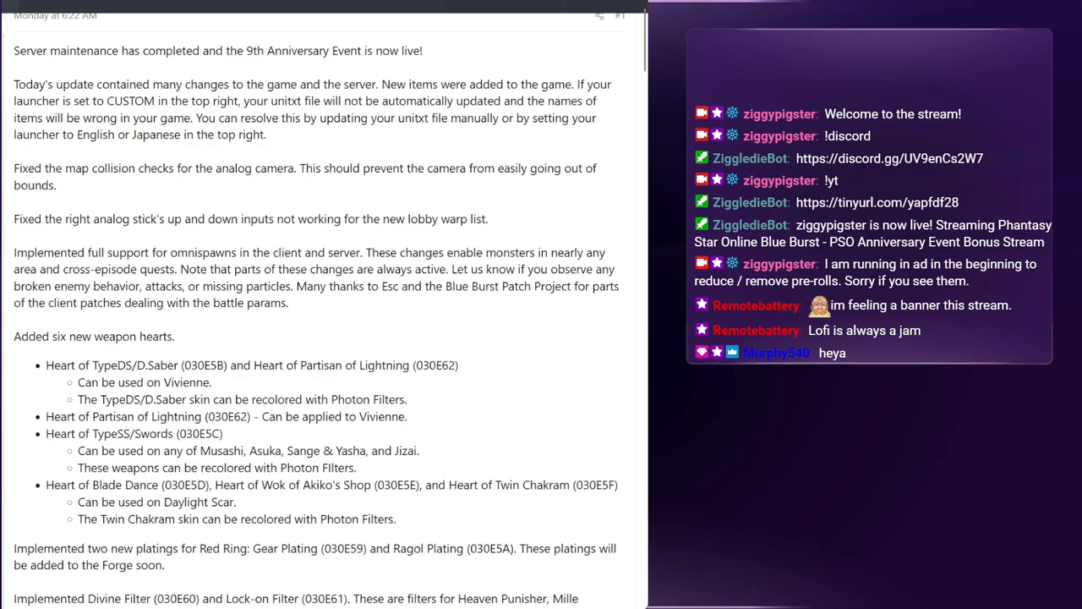
pyautogui.scroll(-3)
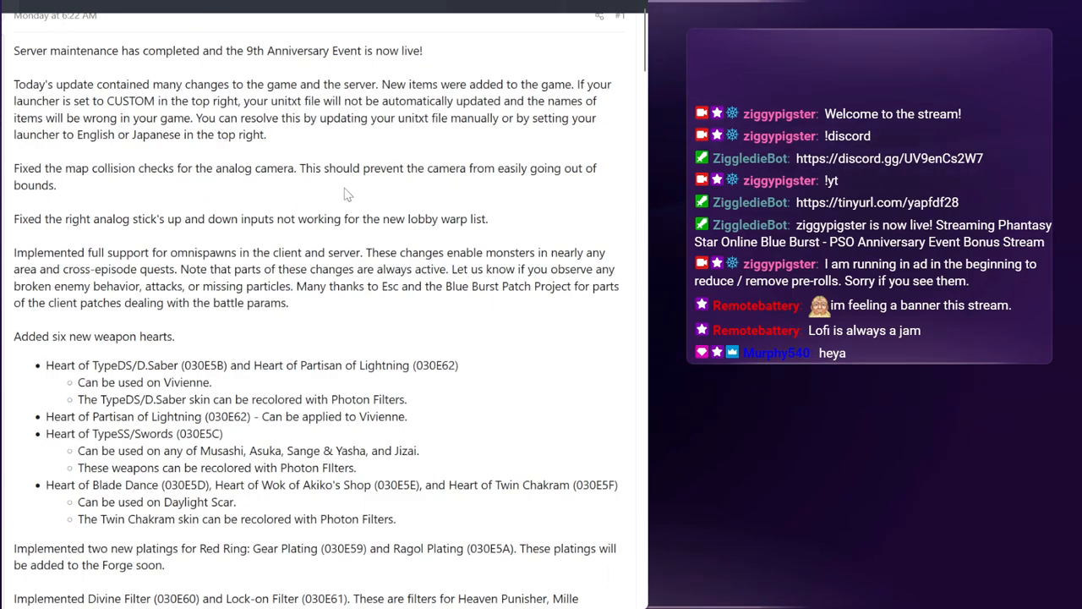
pyautogui.moveTo(458, 271)
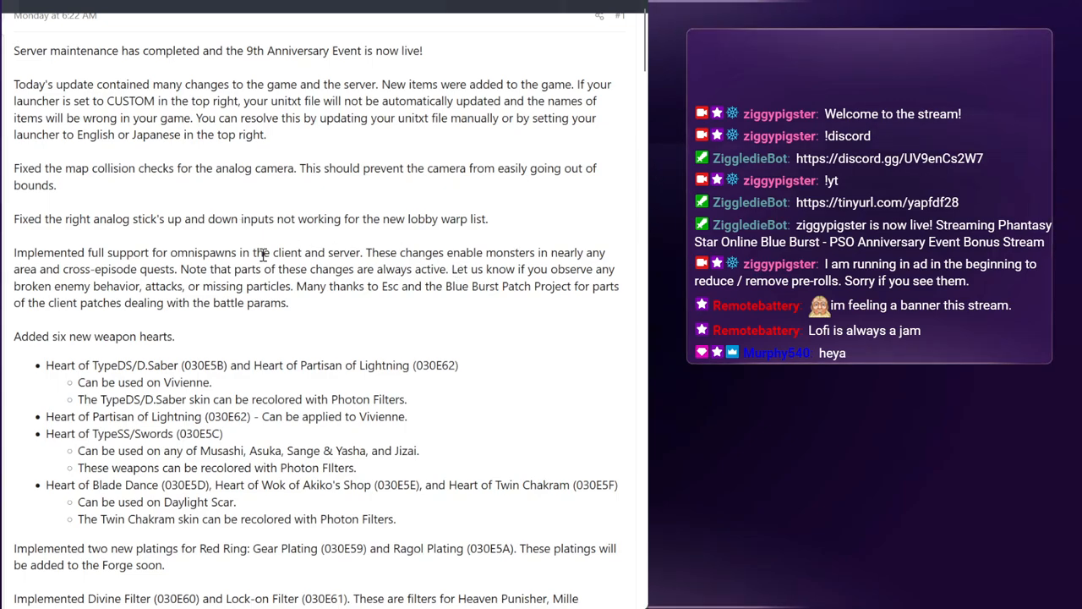
pyautogui.moveTo(14, 252); pyautogui.dragTo(287, 303)
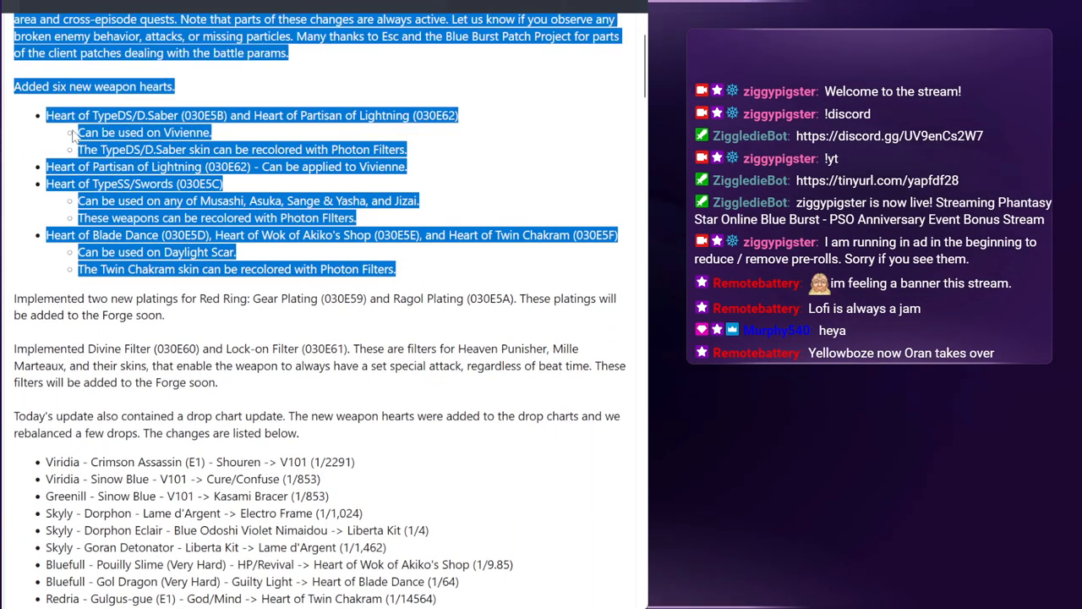
pyautogui.click(368, 203)
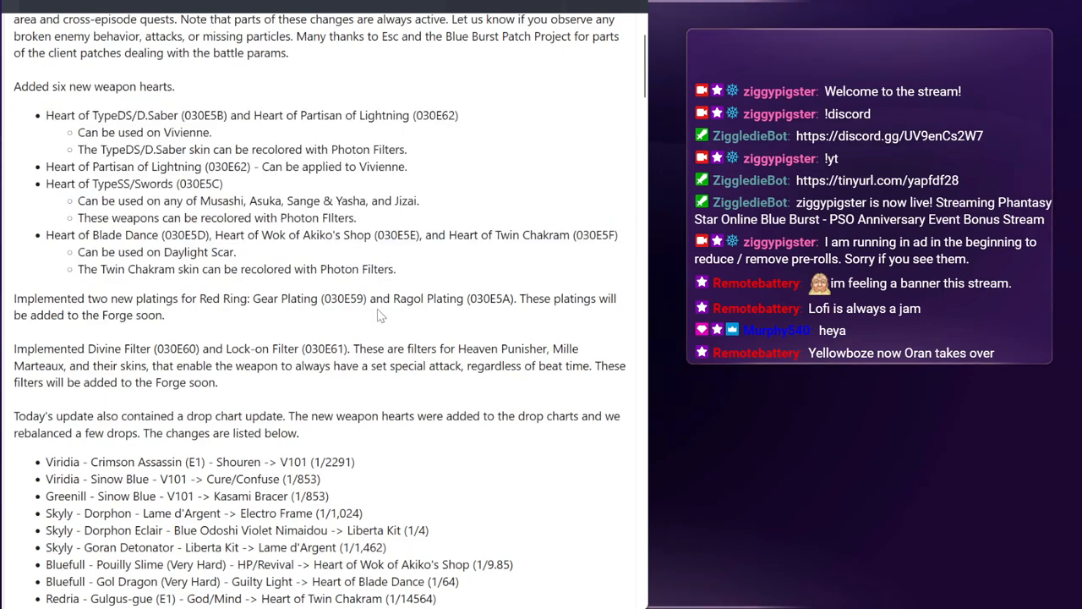
pyautogui.scroll(-3)
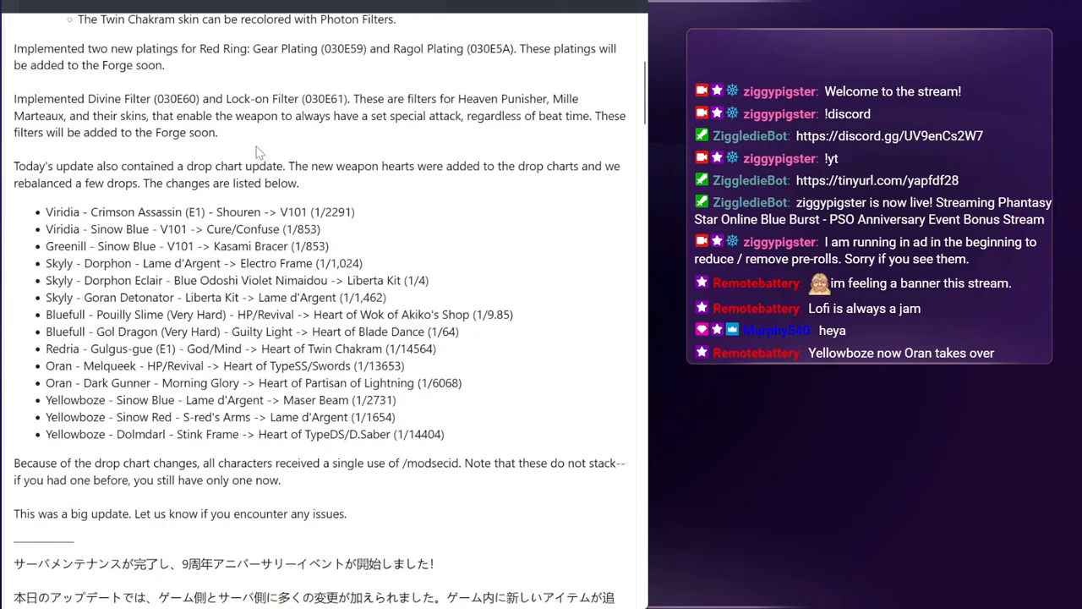
pyautogui.scroll(-3)
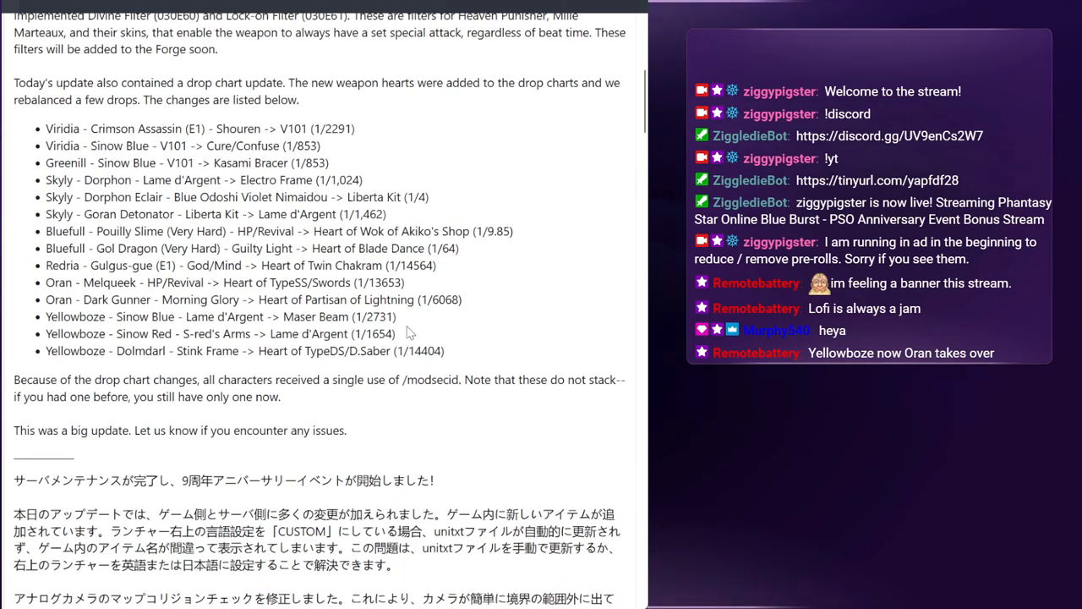
pyautogui.moveTo(47, 145); pyautogui.dragTo(446, 350)
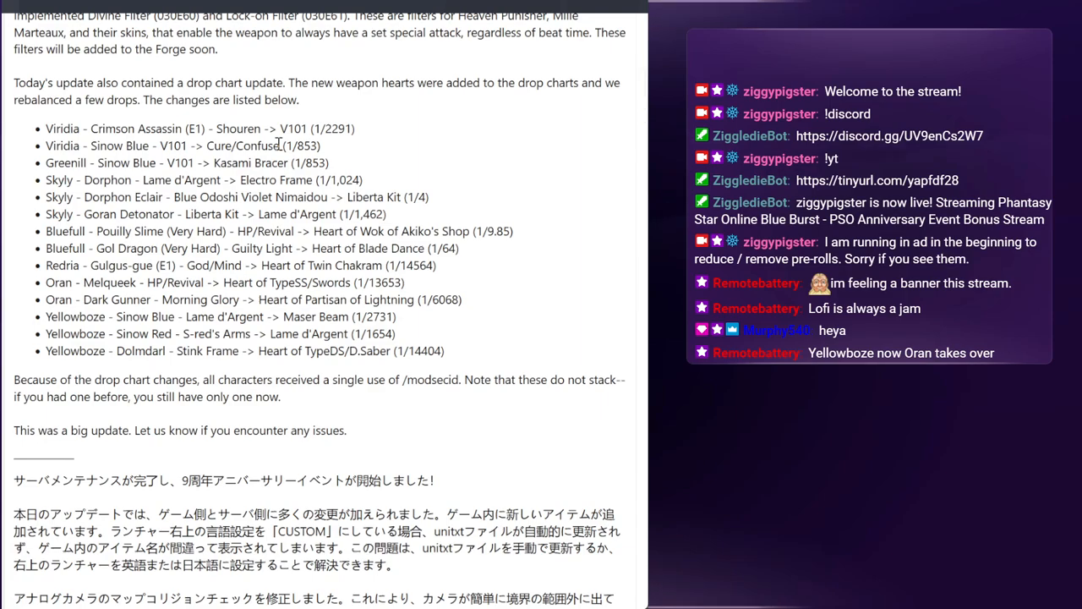
pyautogui.doubleClick(61, 146)
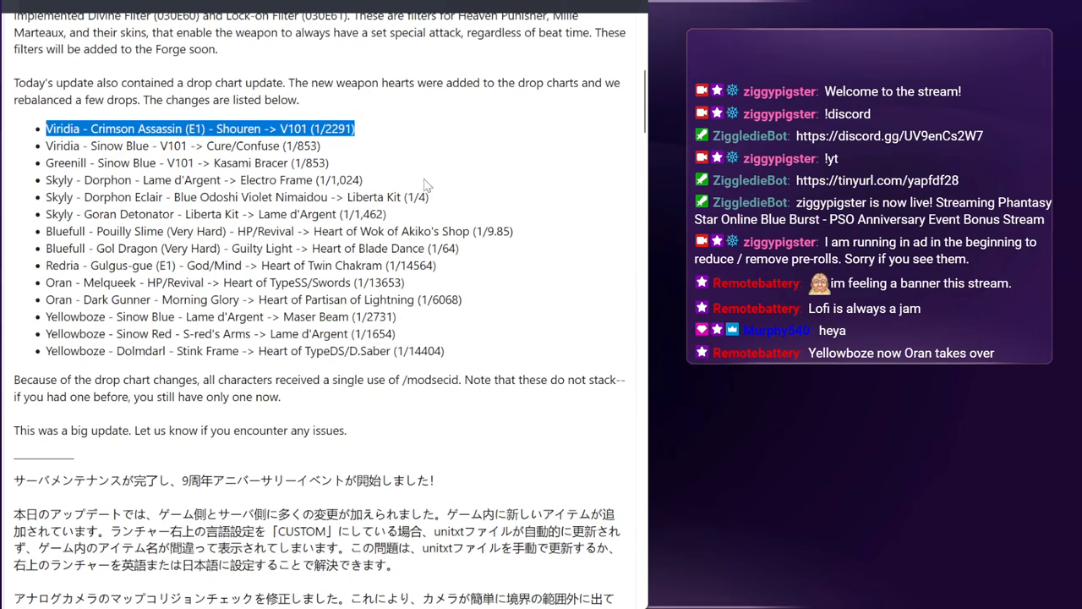
pyautogui.moveTo(387, 160)
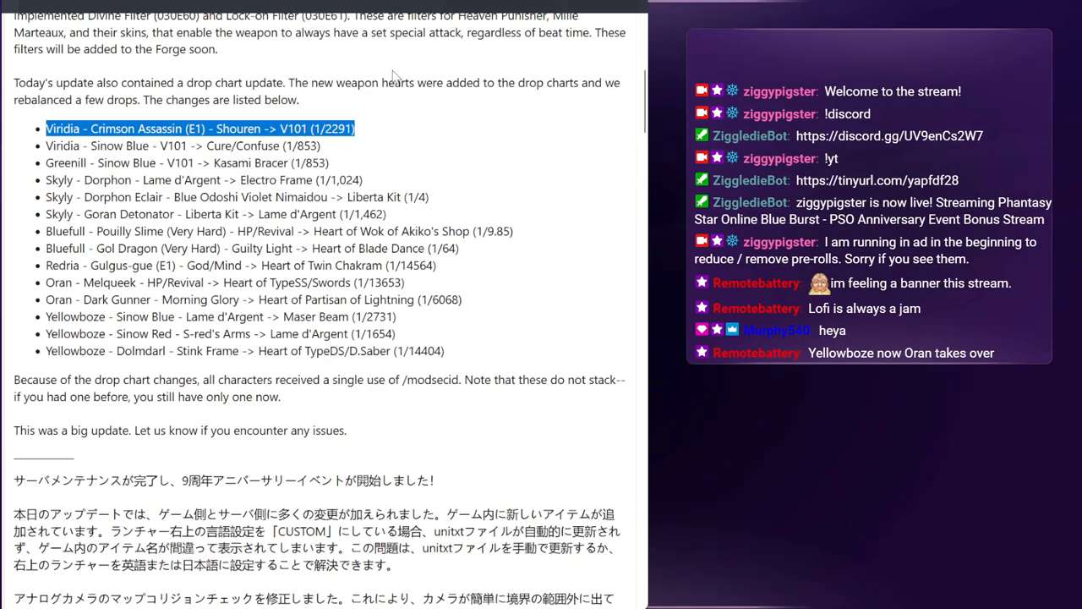
pyautogui.moveTo(357, 157)
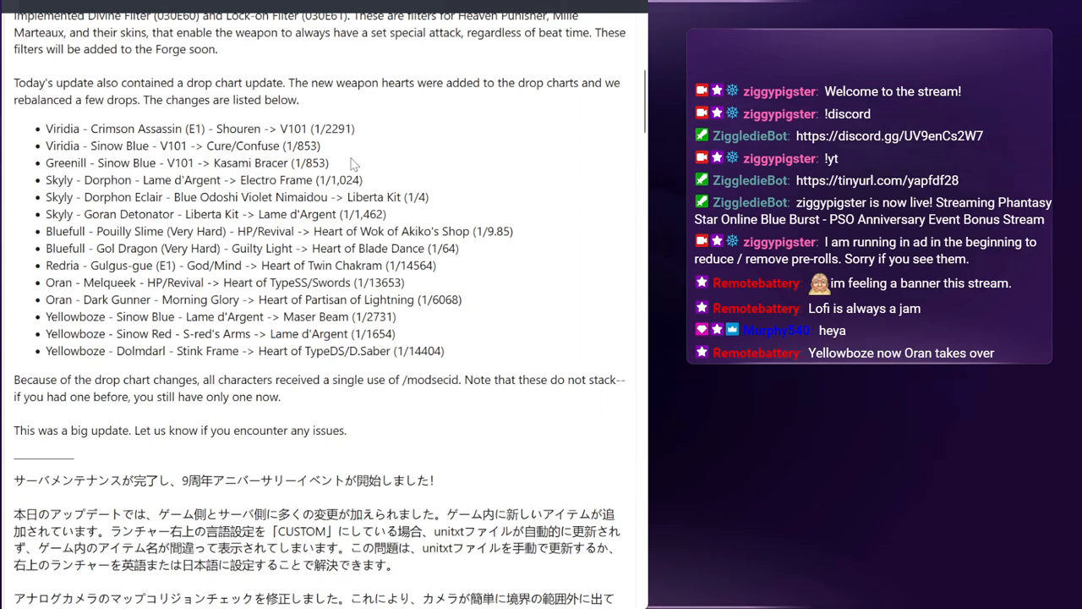
pyautogui.moveTo(366, 186)
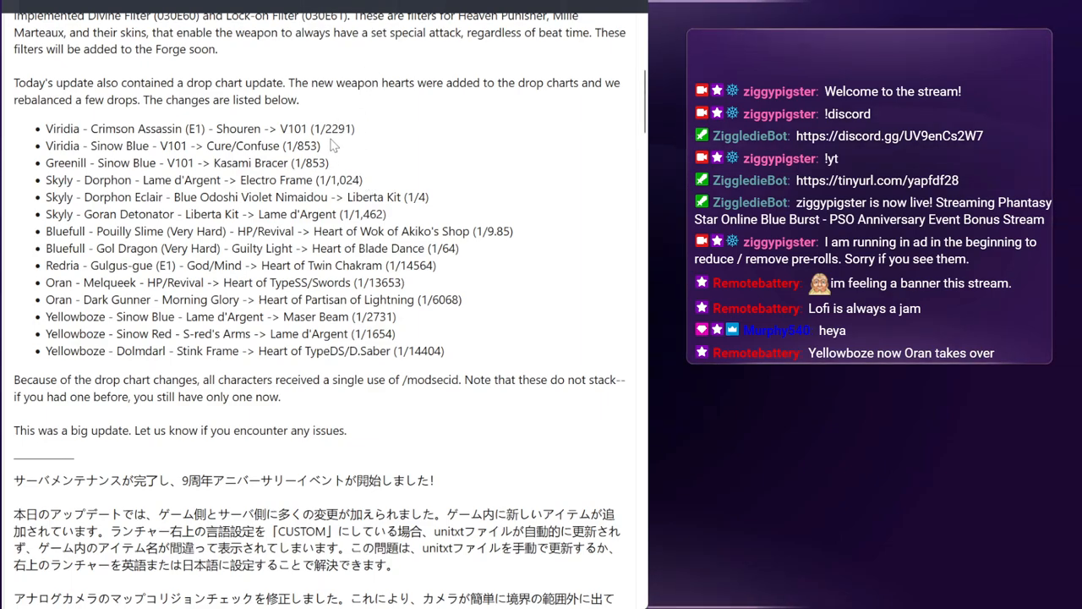
pyautogui.moveTo(287, 128); pyautogui.dragTo(355, 127)
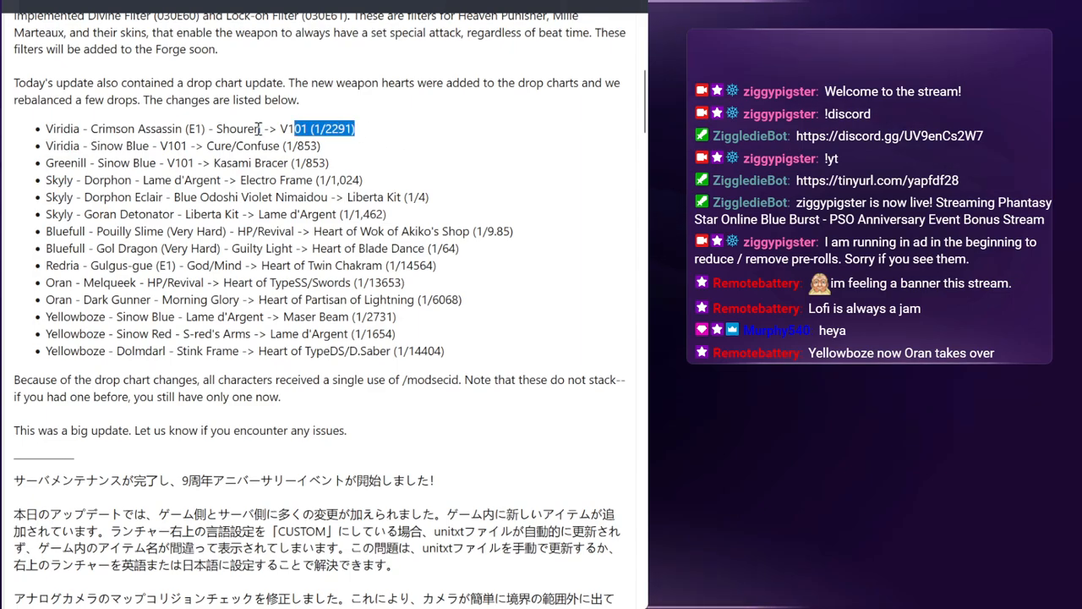
pyautogui.click(57, 145)
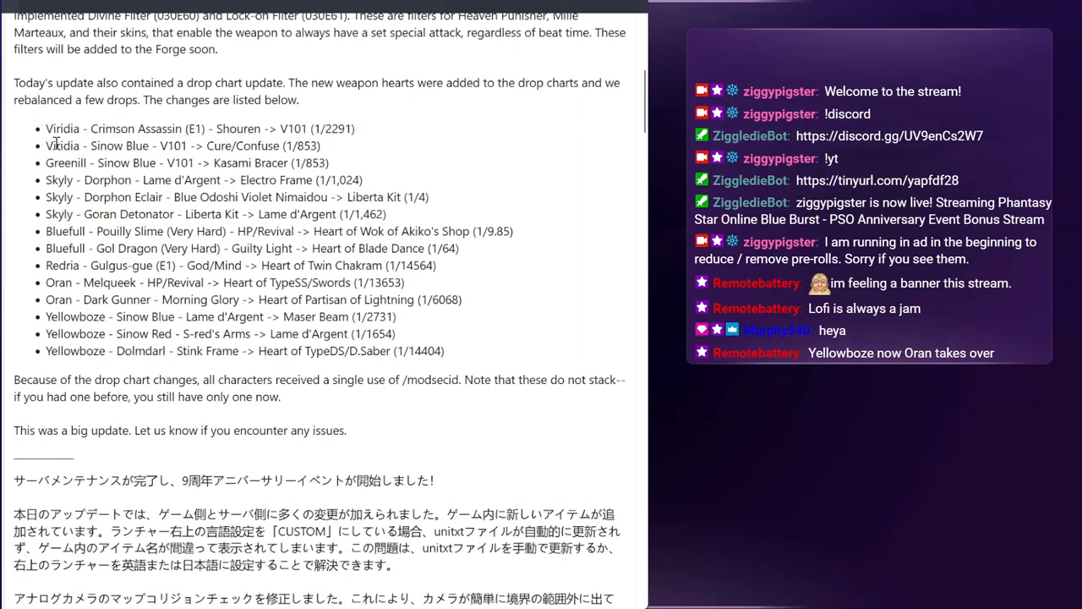
pyautogui.moveTo(349, 155)
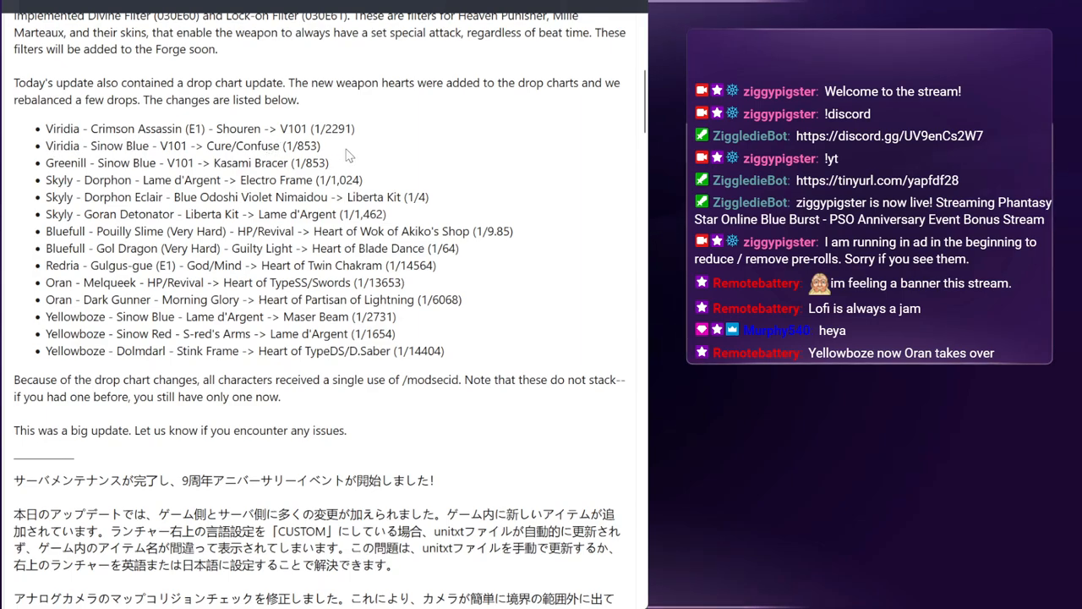
pyautogui.moveTo(262, 160)
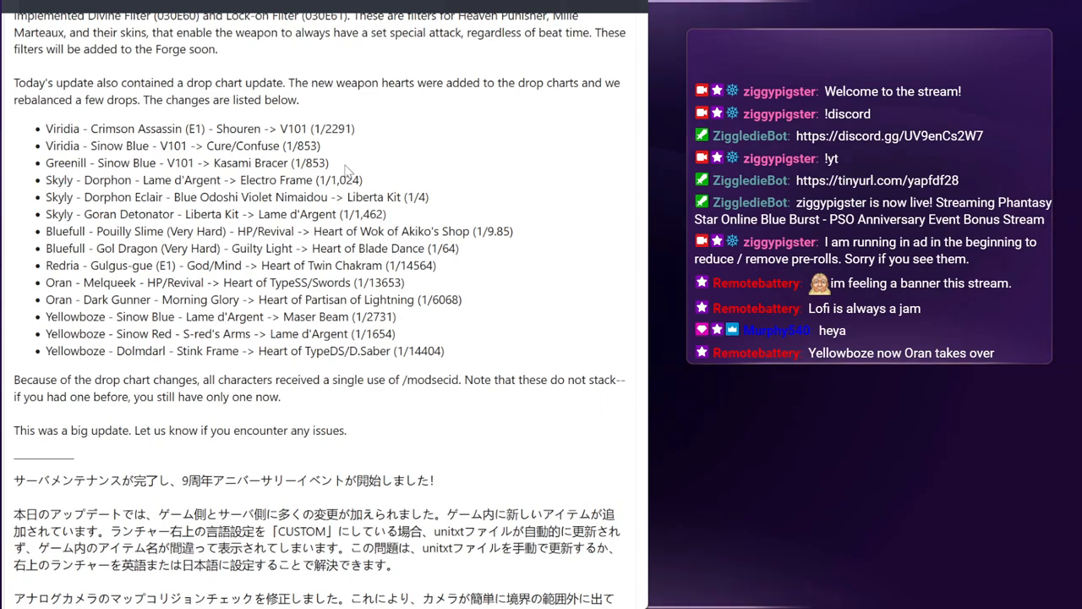
pyautogui.moveTo(344, 150)
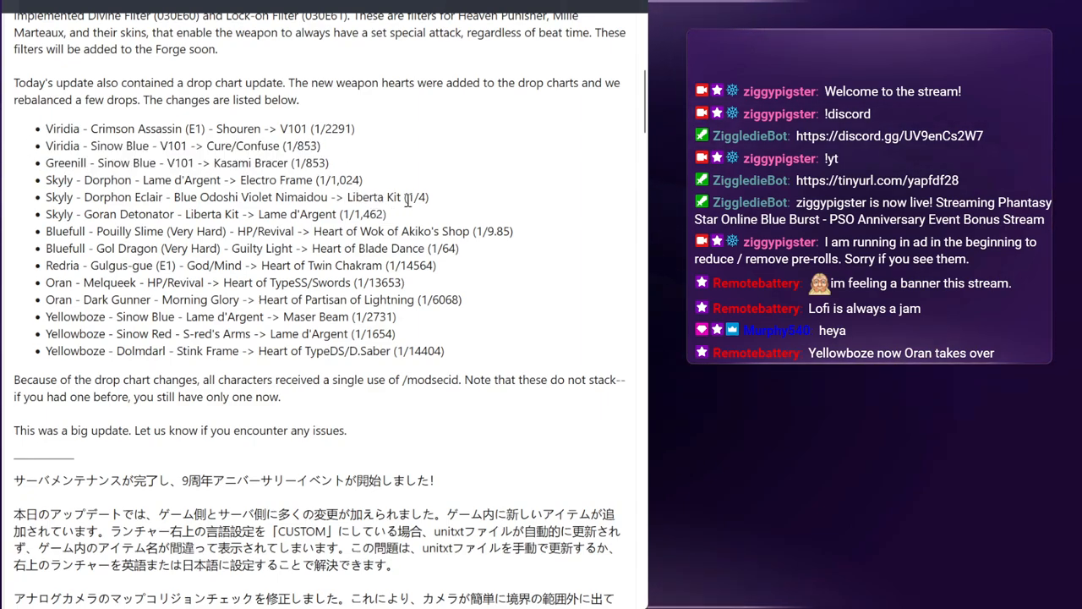
pyautogui.moveTo(287, 294)
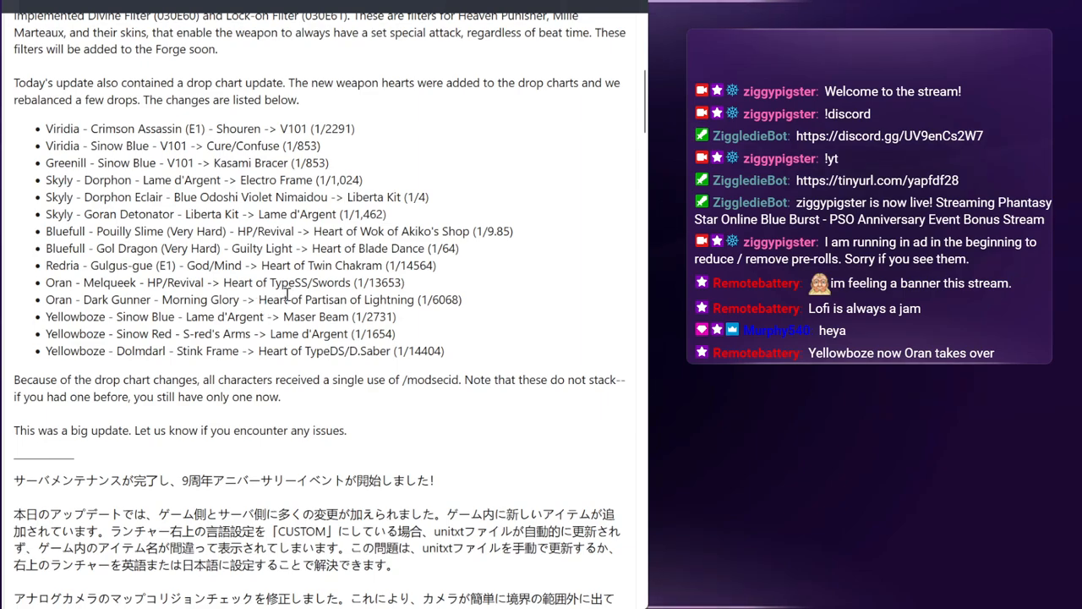
pyautogui.moveTo(333, 162)
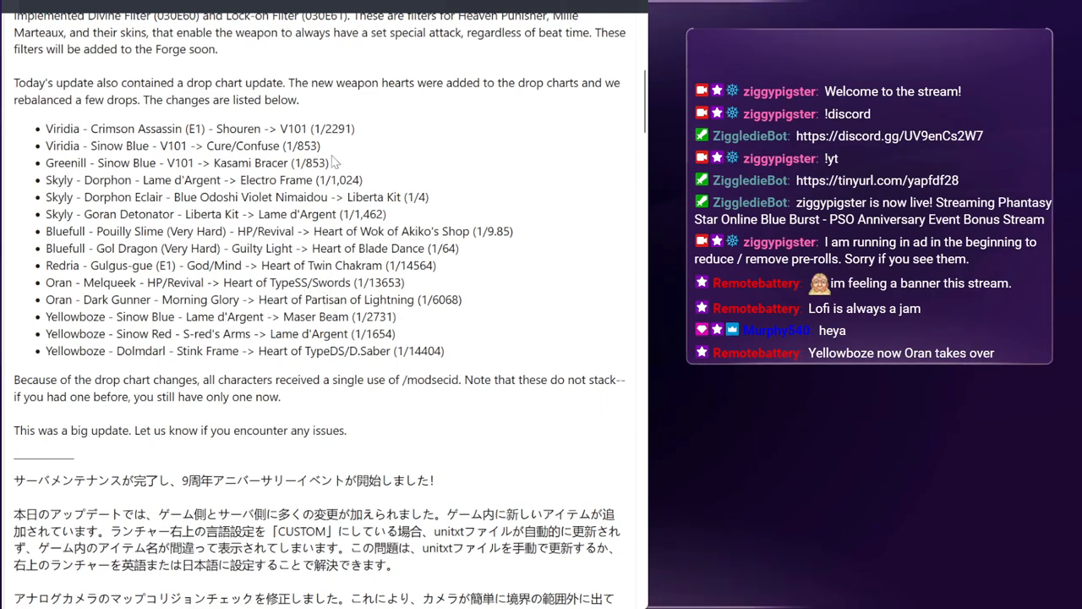
# Highlight the Skyly Dorphon and Dorphon Eclair drop change lines in the list.
pyautogui.moveTo(46, 146); pyautogui.dragTo(329, 163)
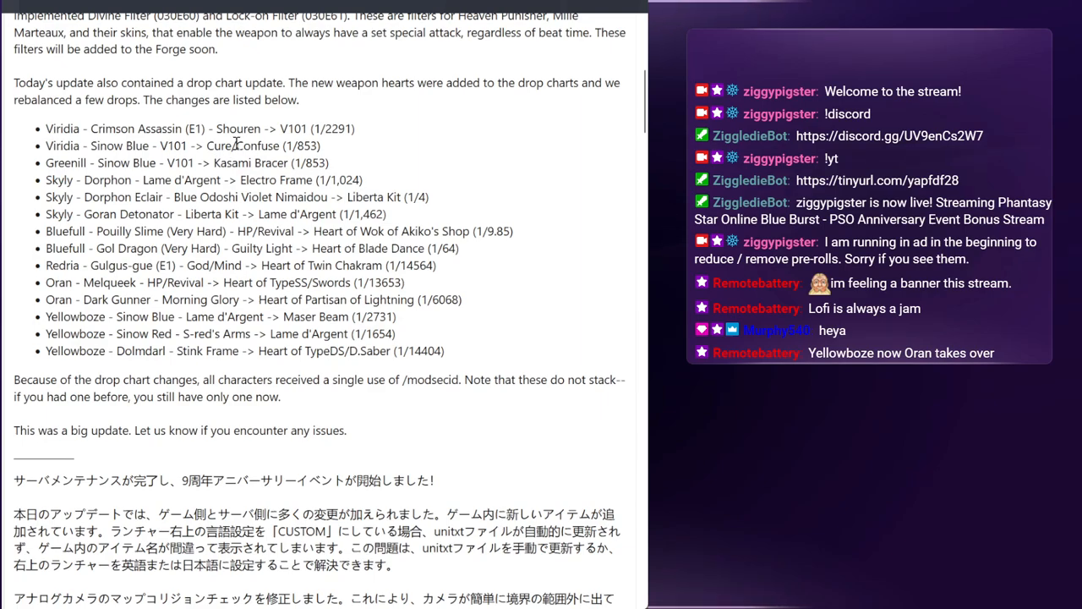
pyautogui.moveTo(46, 145); pyautogui.dragTo(329, 163)
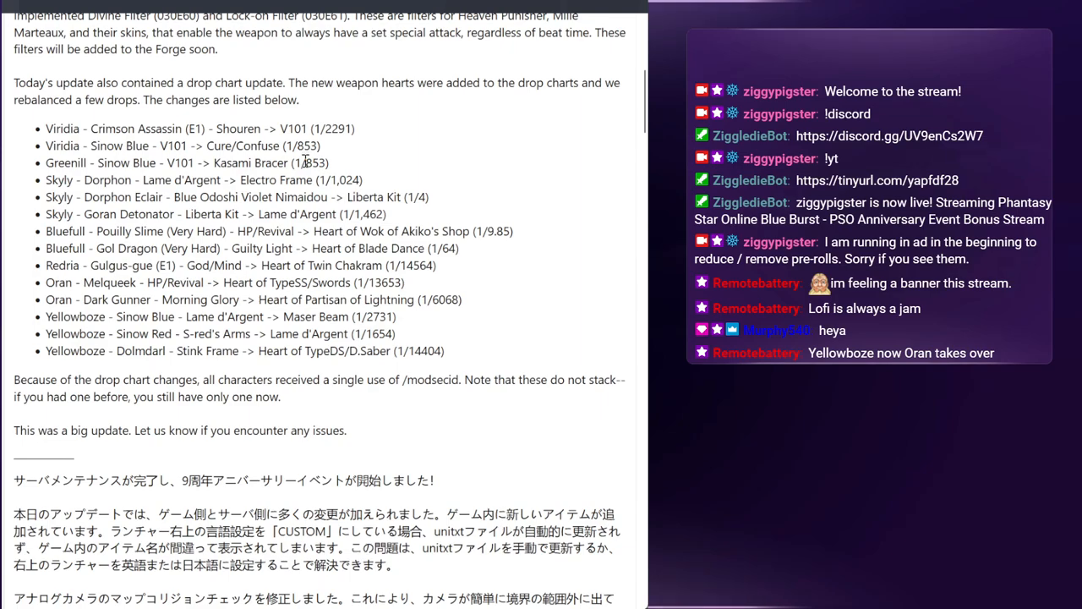
pyautogui.moveTo(90, 127); pyautogui.dragTo(330, 163)
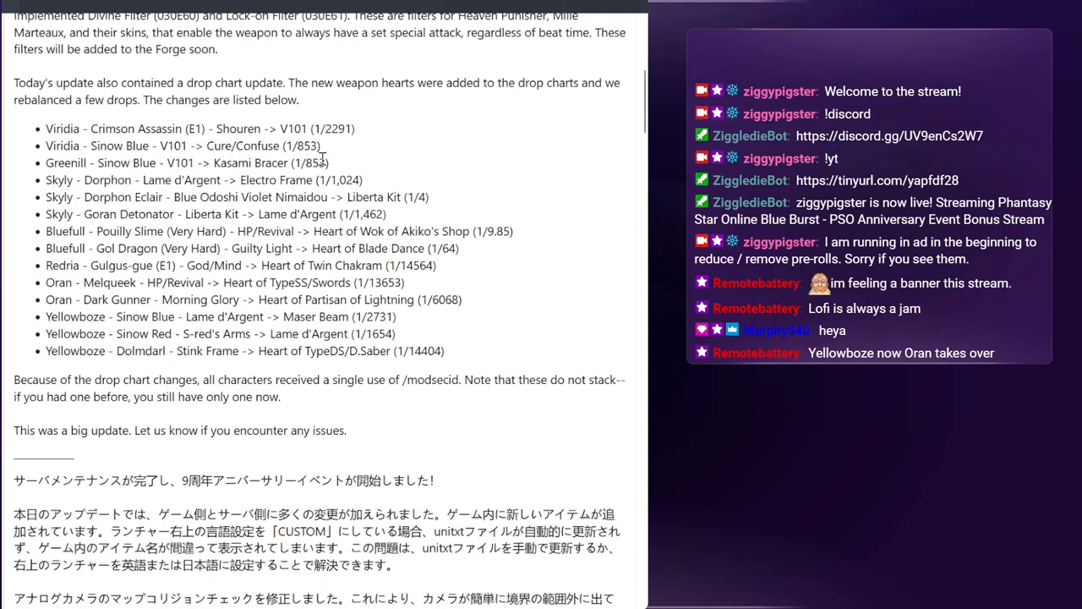
pyautogui.moveTo(47, 145); pyautogui.dragTo(330, 162)
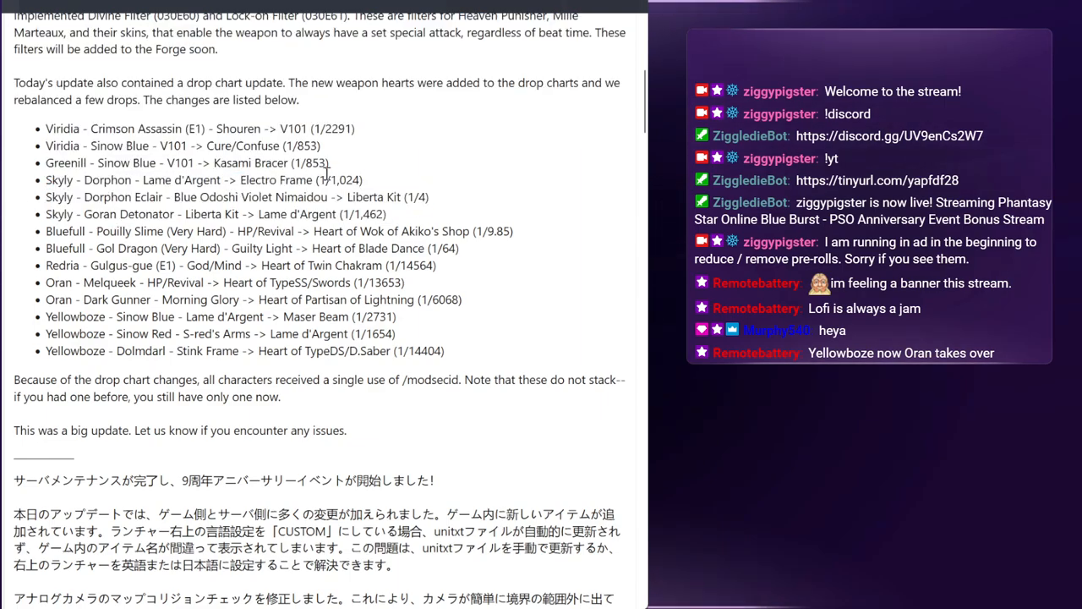
pyautogui.moveTo(46, 145); pyautogui.dragTo(330, 163)
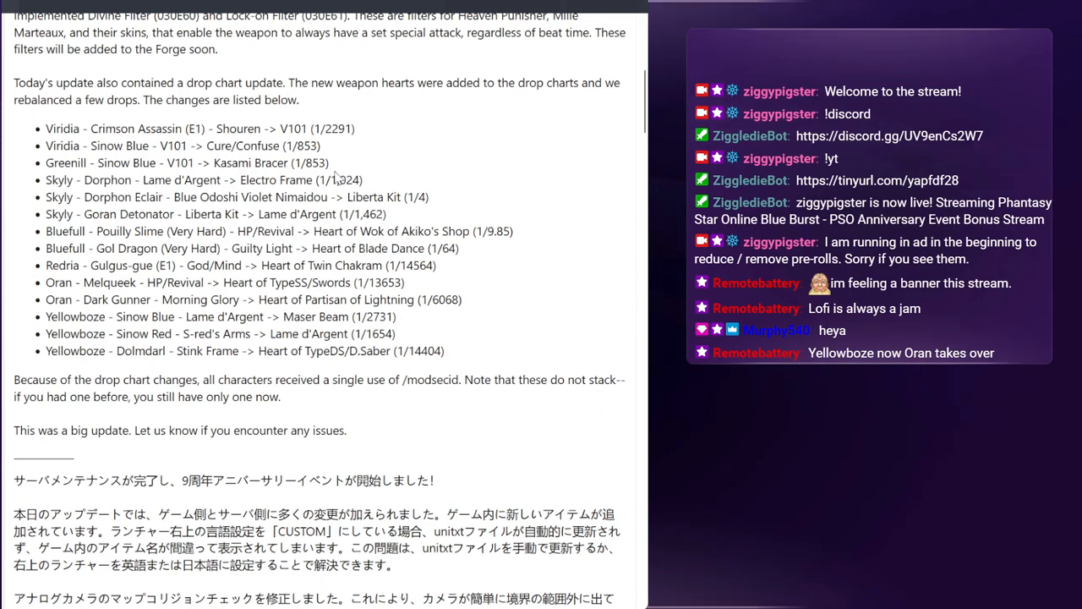
pyautogui.moveTo(47, 145); pyautogui.dragTo(328, 162)
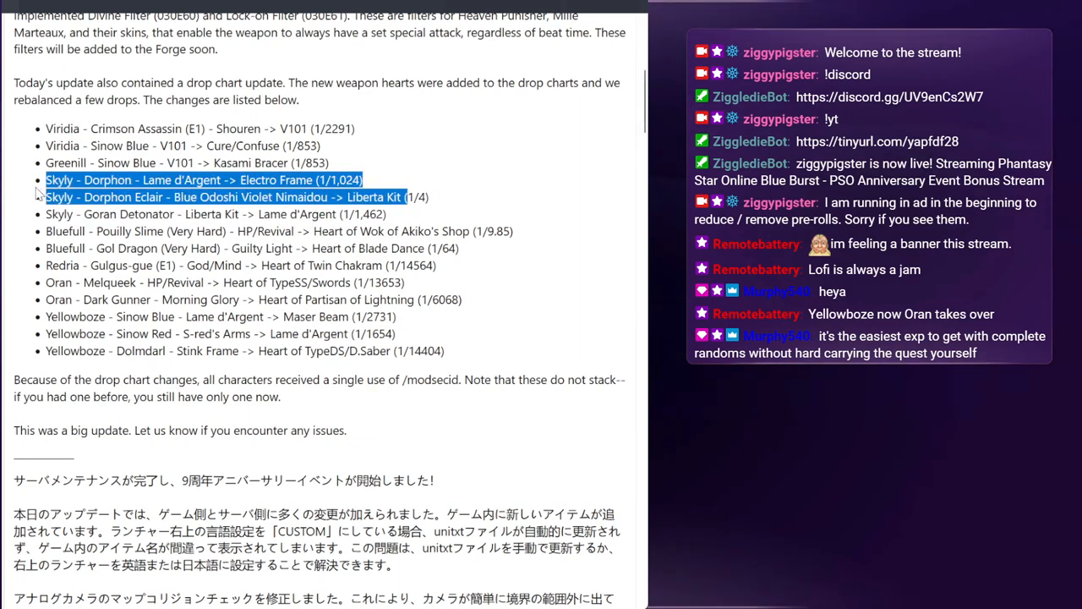
pyautogui.moveTo(462, 131)
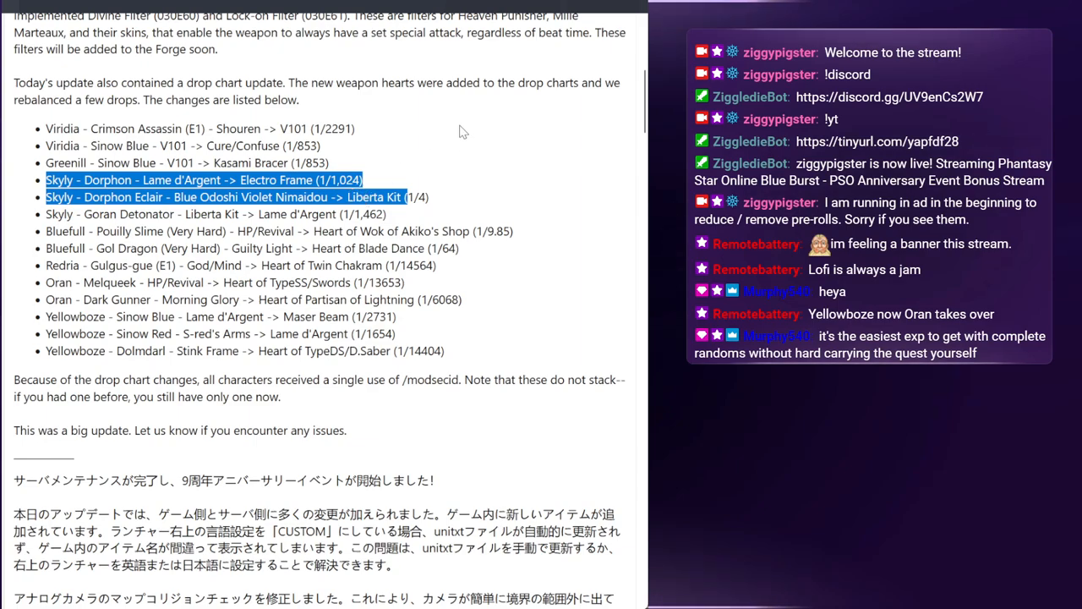
pyautogui.moveTo(447, 222)
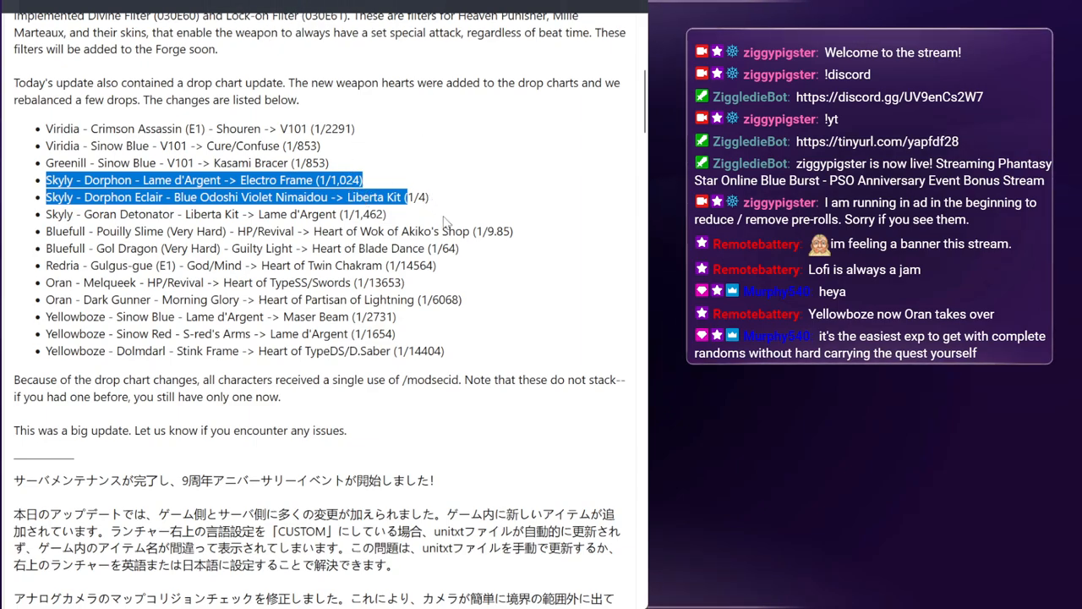
# Clear the Skyly highlight and mark the Viridia and Greenill Sinow Blue V101 lines.
pyautogui.click(384, 202)
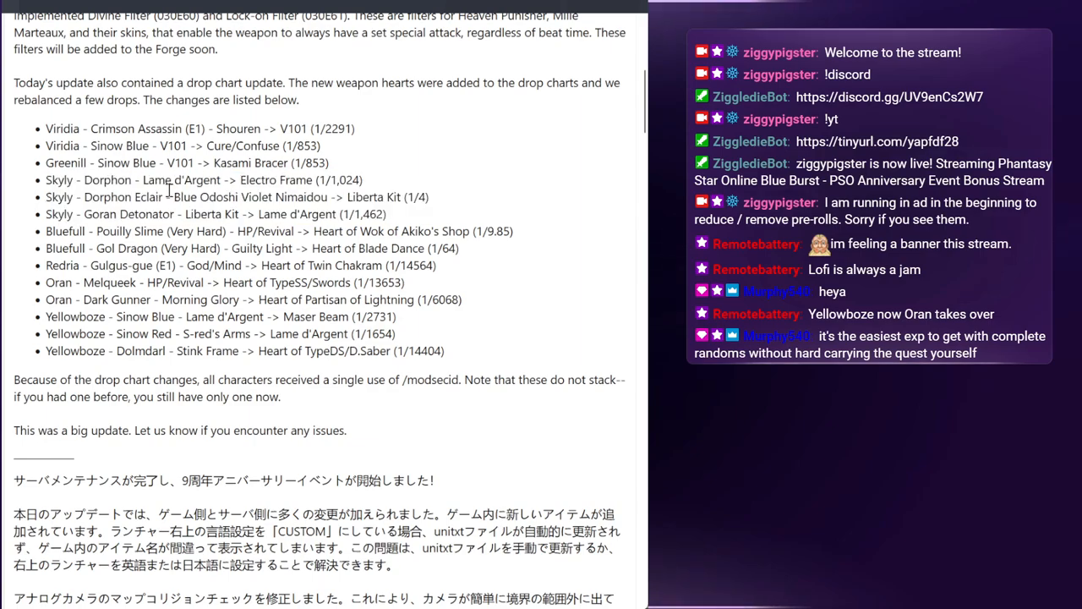
pyautogui.moveTo(77, 197); pyautogui.dragTo(387, 214)
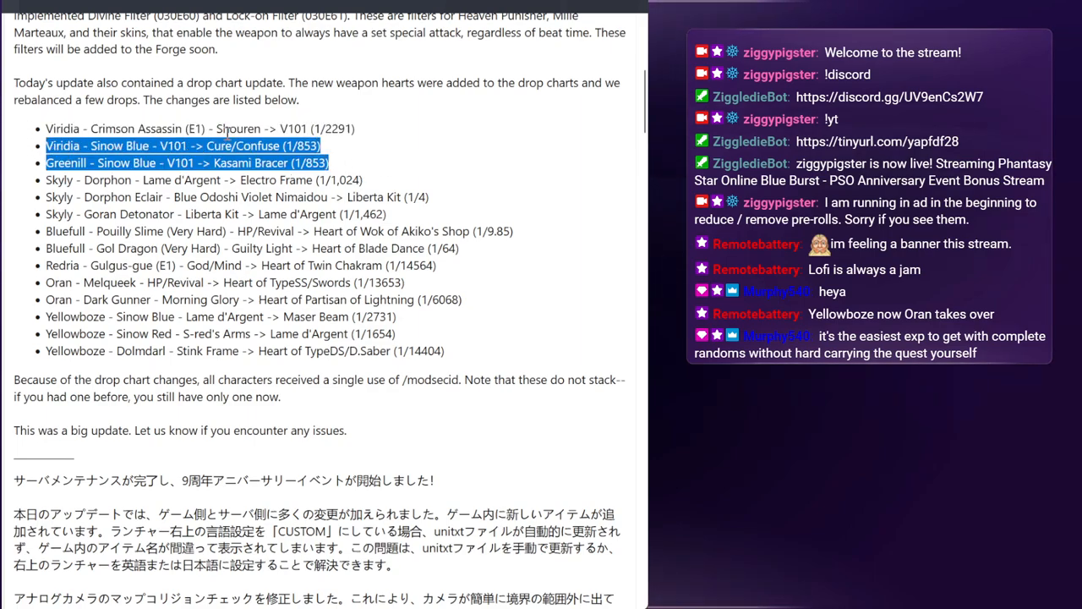
pyautogui.moveTo(431, 213)
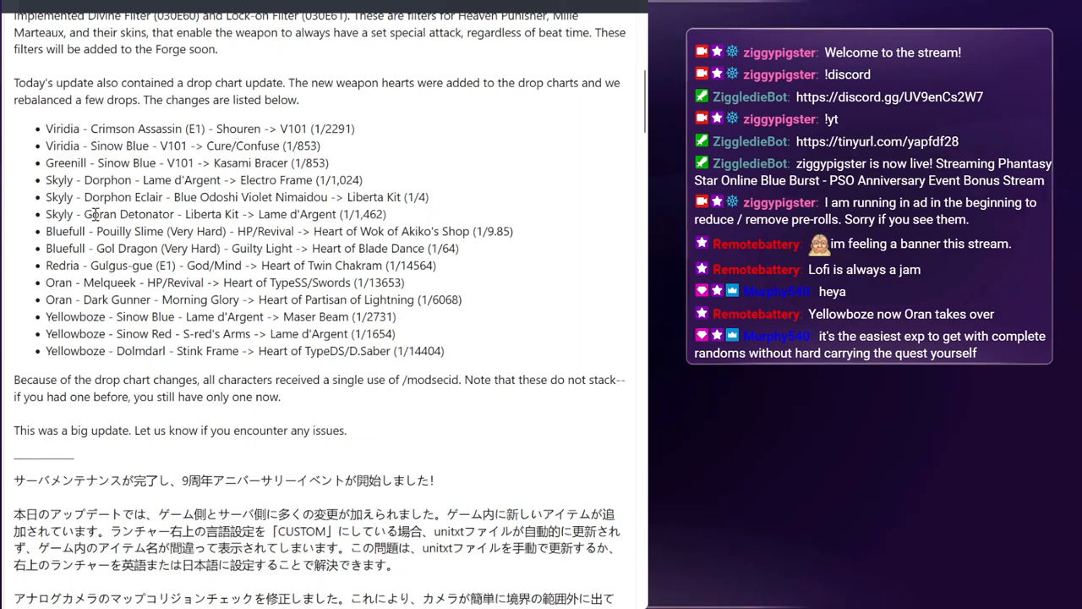
# Scroll the drop chart list down slightly toward the Skyly Goran Detonator line.
pyautogui.scroll(-3)
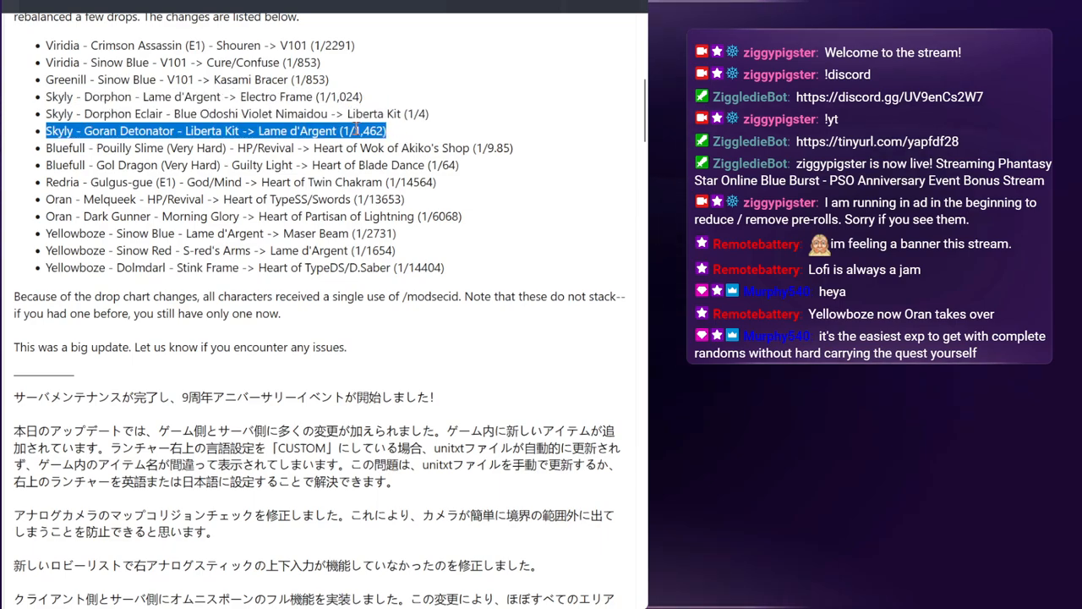
pyautogui.moveTo(476, 134)
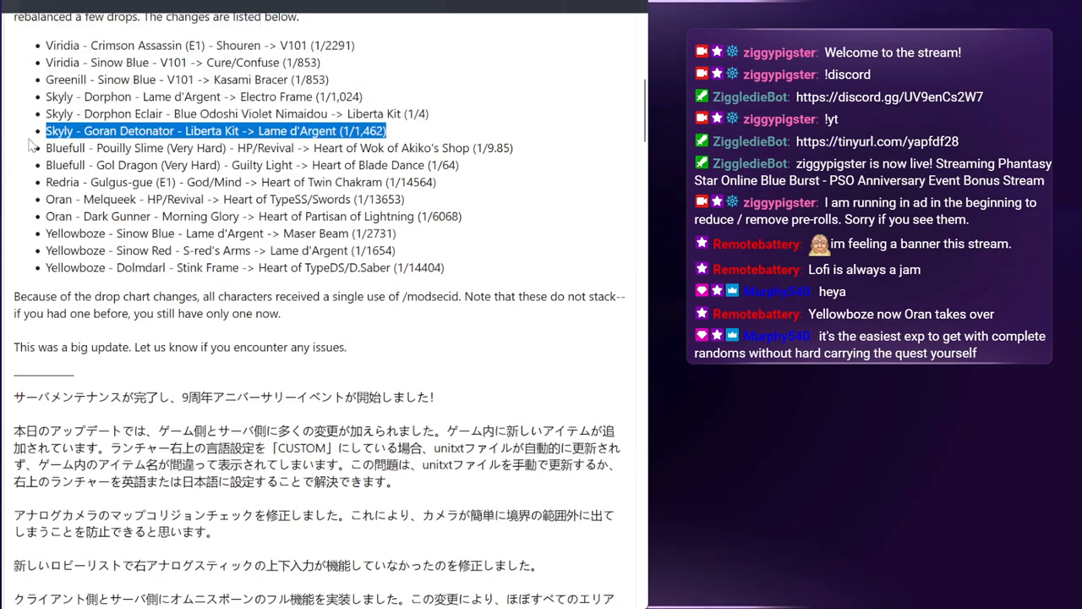
# Clear the Goran Detonator highlight and mark the two Bluefull Very Hard lines for Pouilly Slime and Gol Dragon.
pyautogui.click(462, 127)
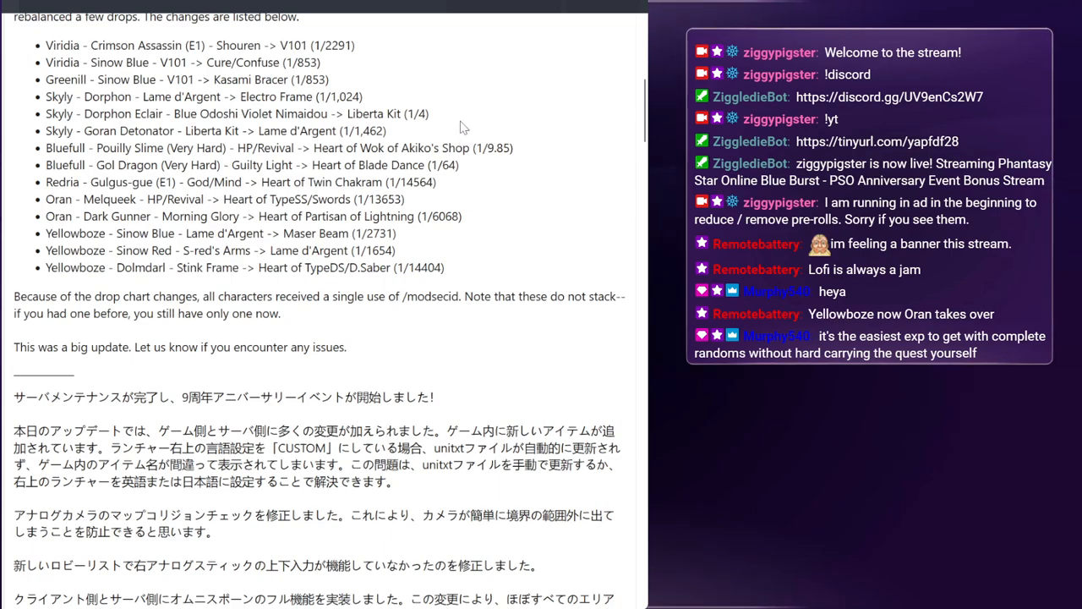
pyautogui.moveTo(423, 106)
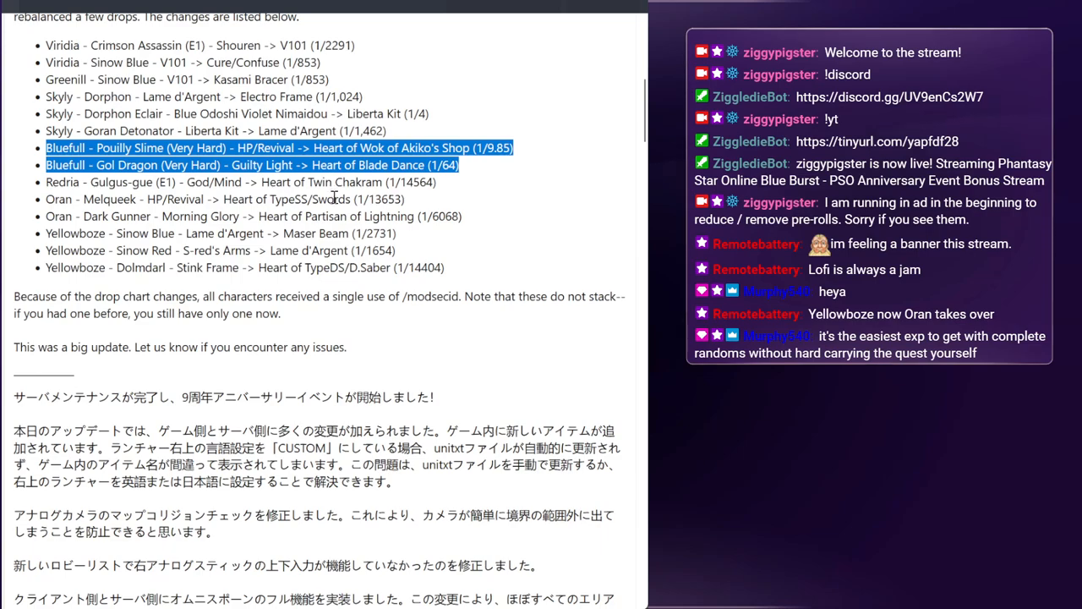
pyautogui.moveTo(471, 165)
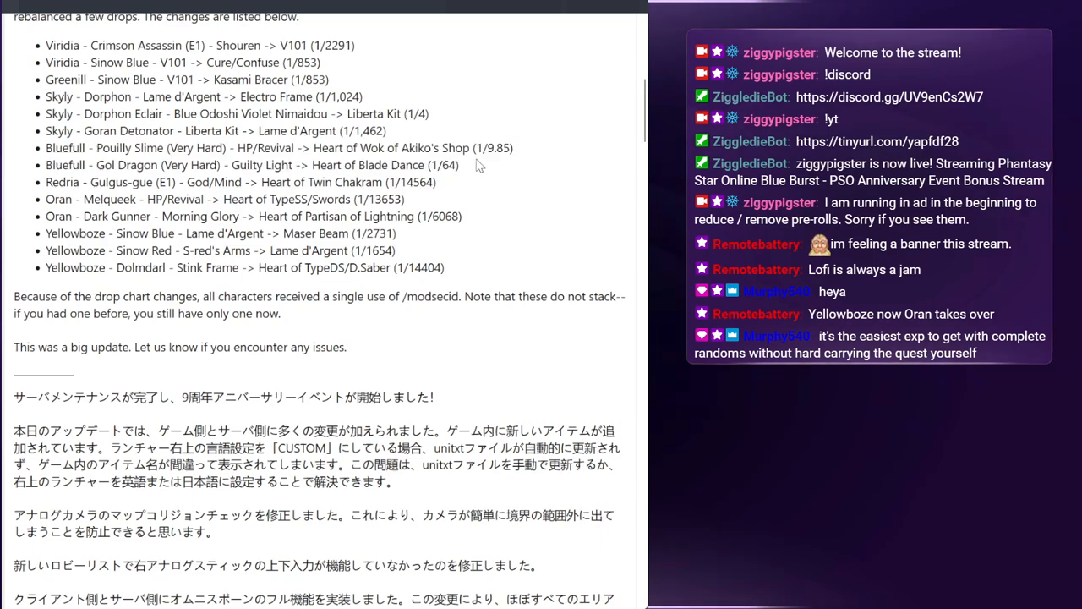
pyautogui.moveTo(47, 148); pyautogui.dragTo(461, 164)
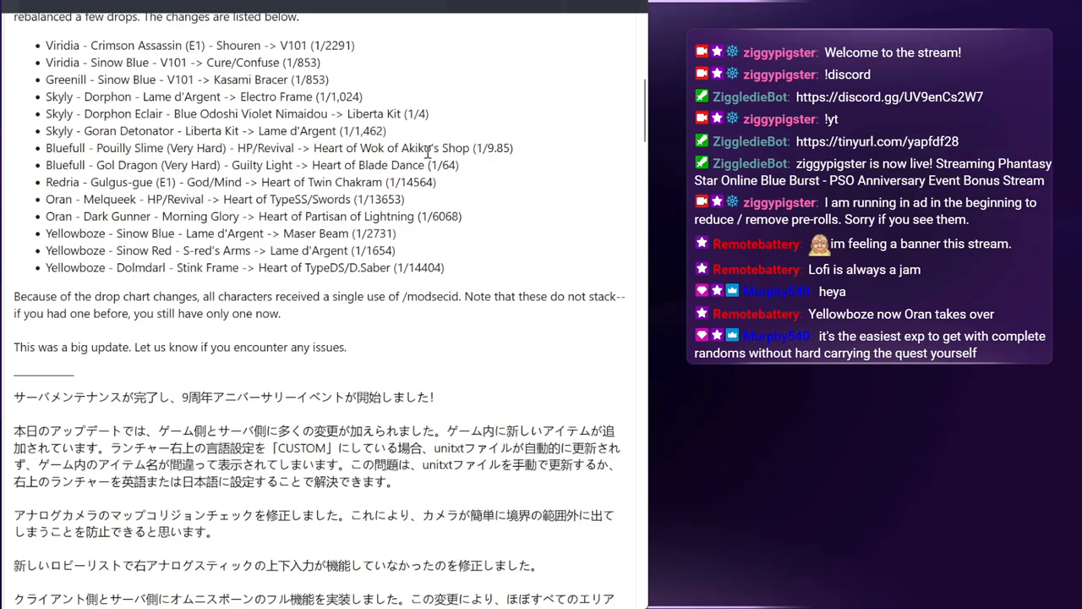
pyautogui.moveTo(46, 148); pyautogui.dragTo(459, 166)
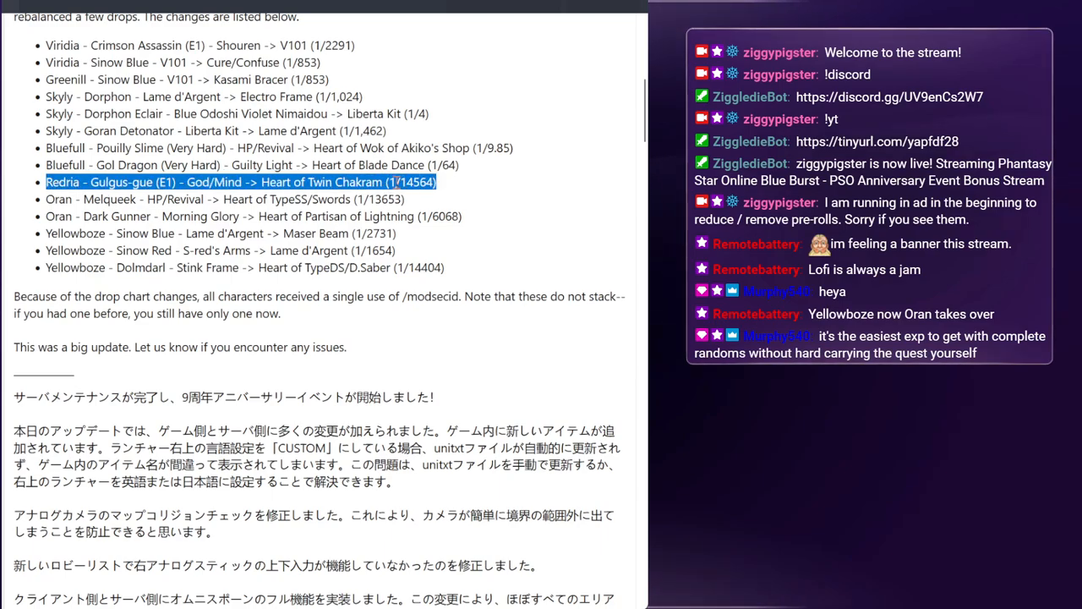
# Clear the highlight on the Redria Gulgus-gue Heart of Twin Chakram line.
pyautogui.click(461, 187)
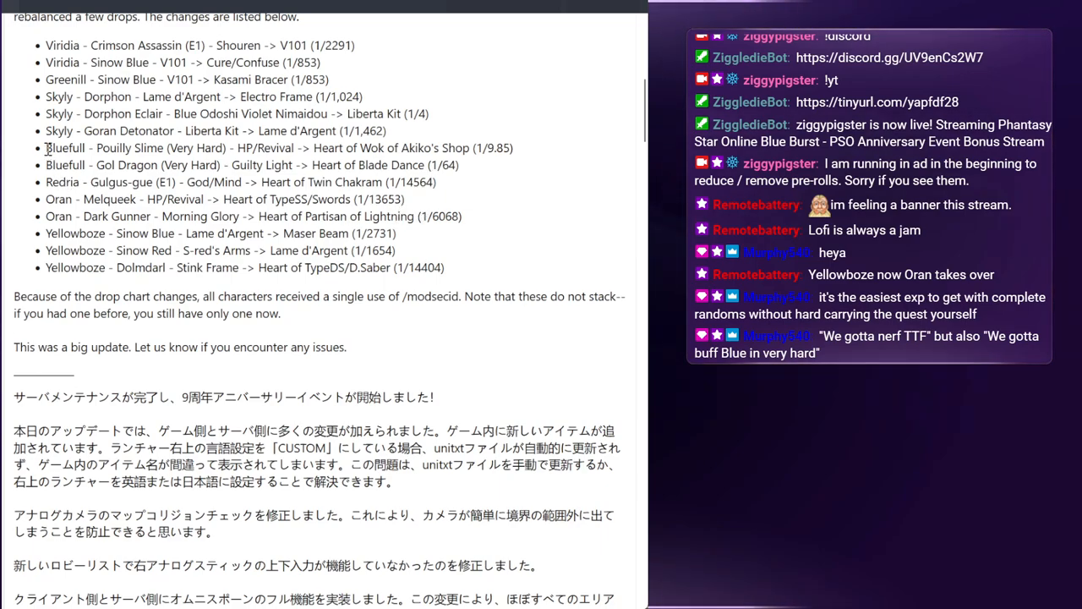
# Re-highlight the two Bluefull Very Hard lines, then mark across the Oran and Yellowboze lines below.
pyautogui.moveTo(45, 148); pyautogui.dragTo(460, 165)
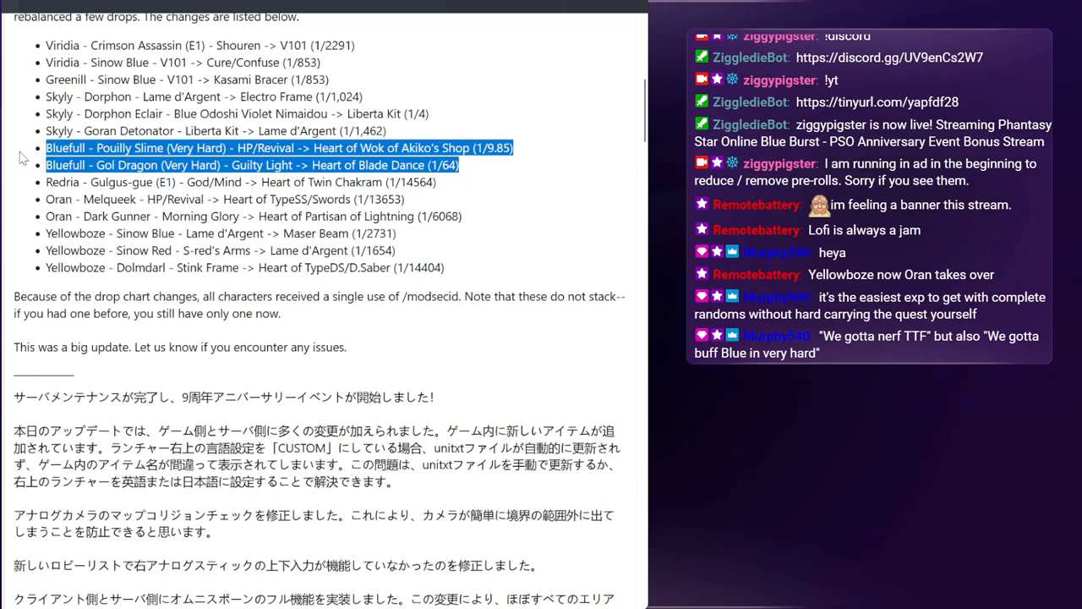
pyautogui.moveTo(481, 180)
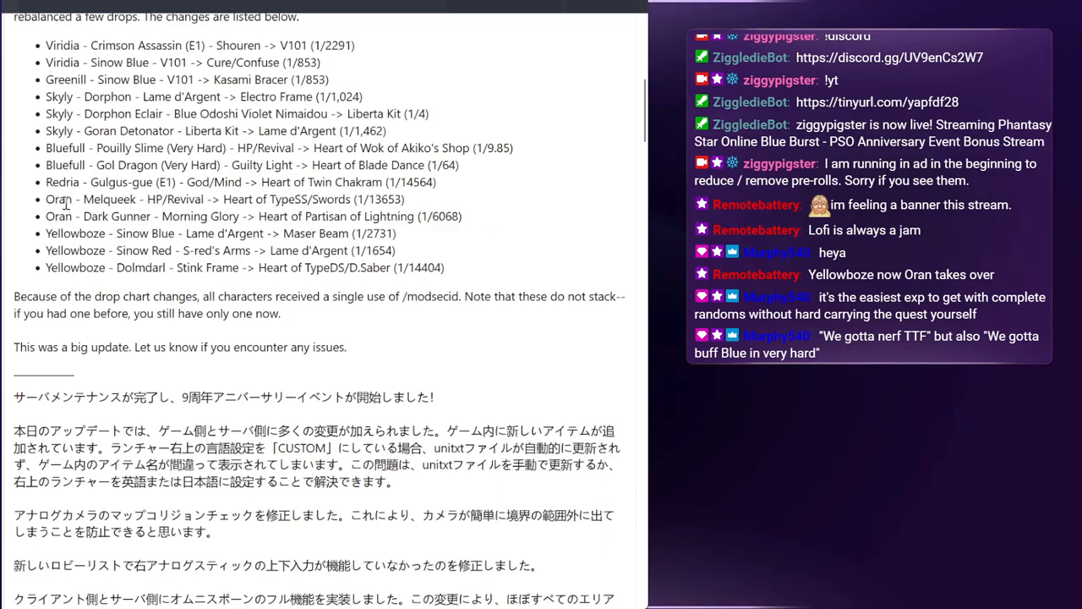
pyautogui.moveTo(45, 199); pyautogui.dragTo(462, 216)
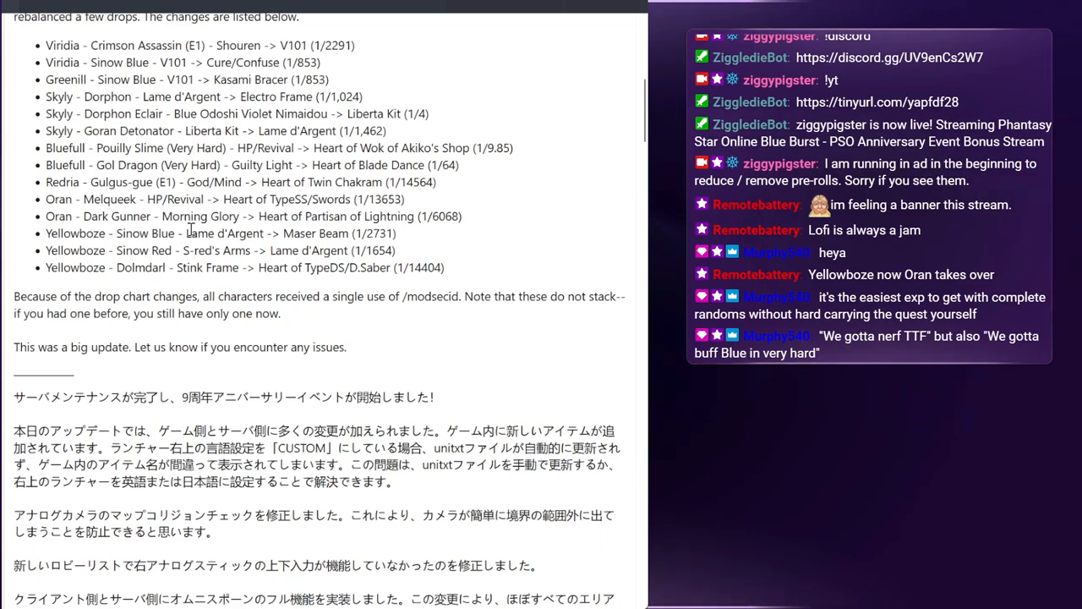
pyautogui.moveTo(448, 207)
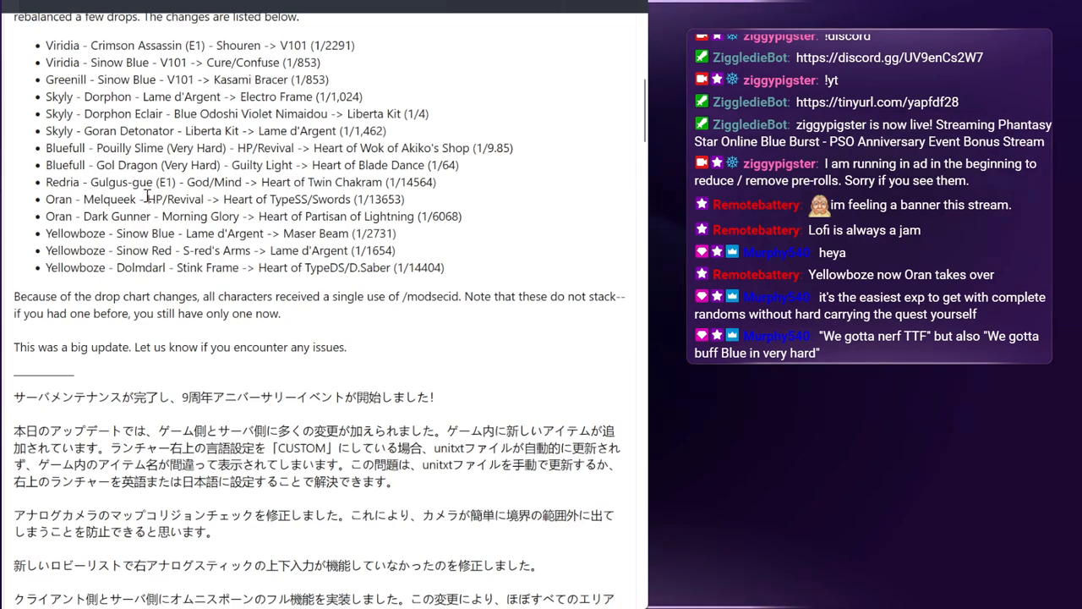
pyautogui.moveTo(224, 199)
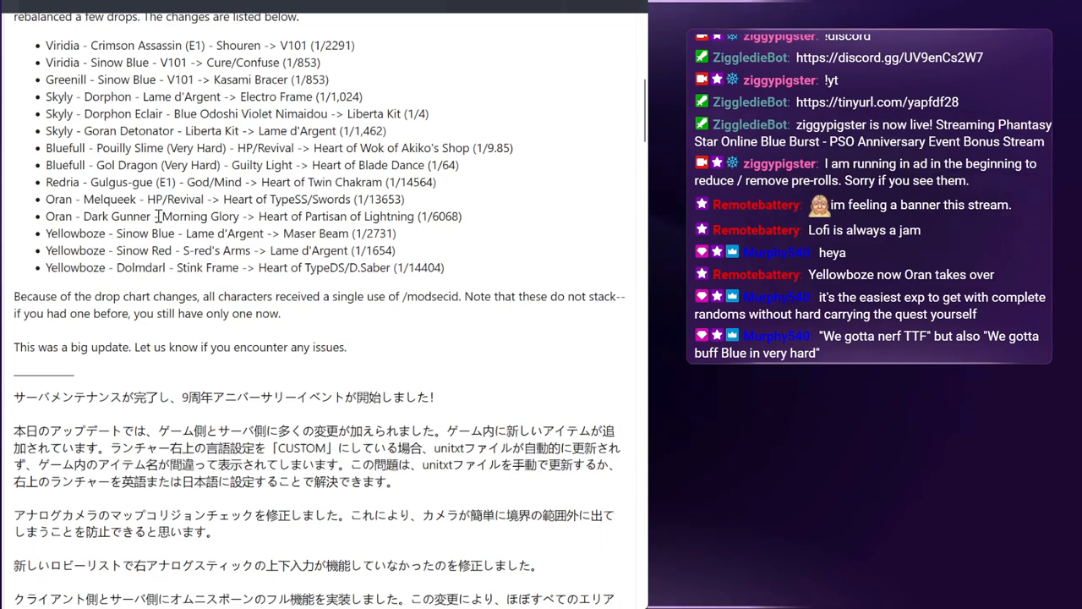
pyautogui.moveTo(270, 198); pyautogui.dragTo(461, 216)
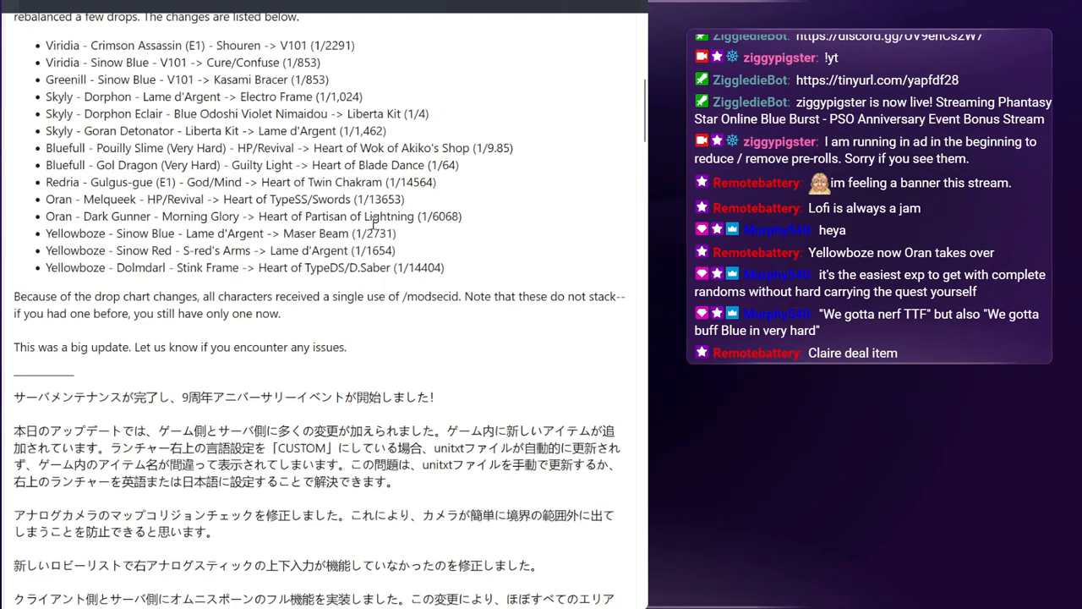
pyautogui.moveTo(429, 256)
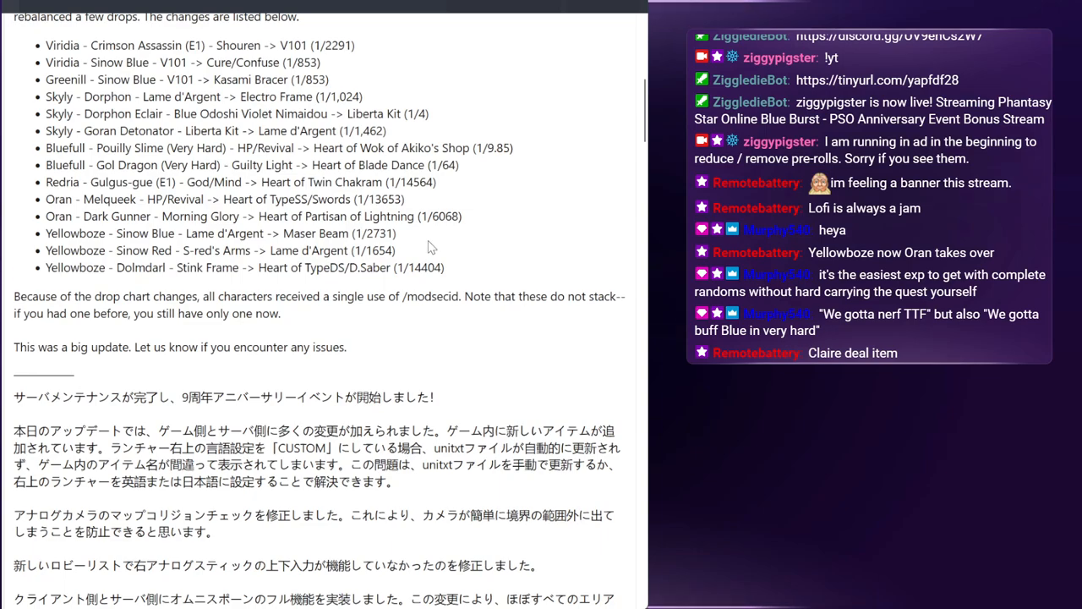
pyautogui.moveTo(400, 254)
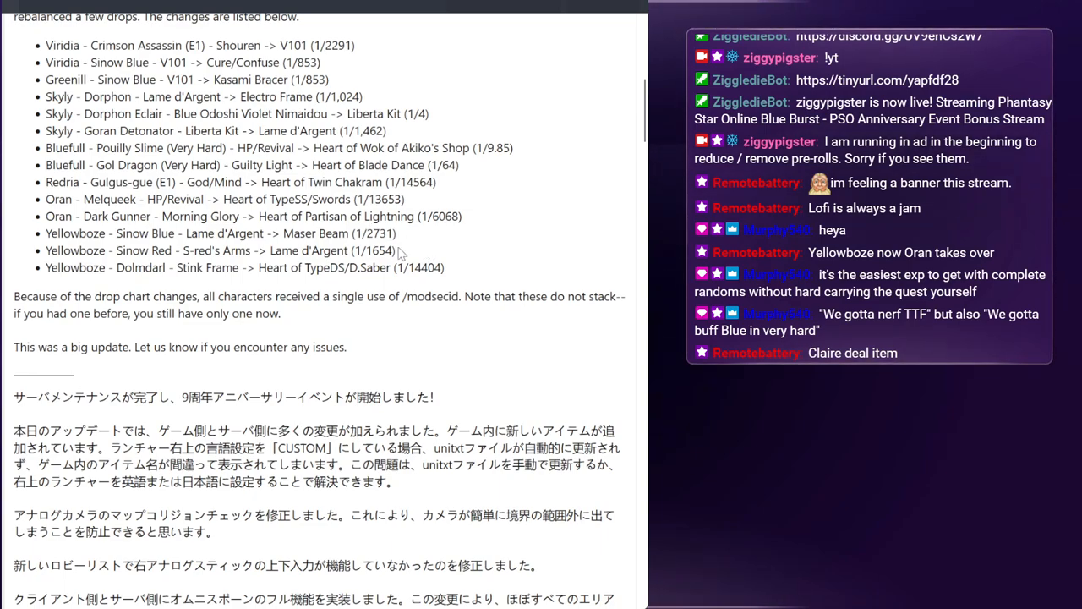
# Select the Yellowboze Sinow Red line, then highlight the Sinow Blue Lame d'Argent to Maser Beam (1/2731) line.
pyautogui.tripleClick(220, 251)
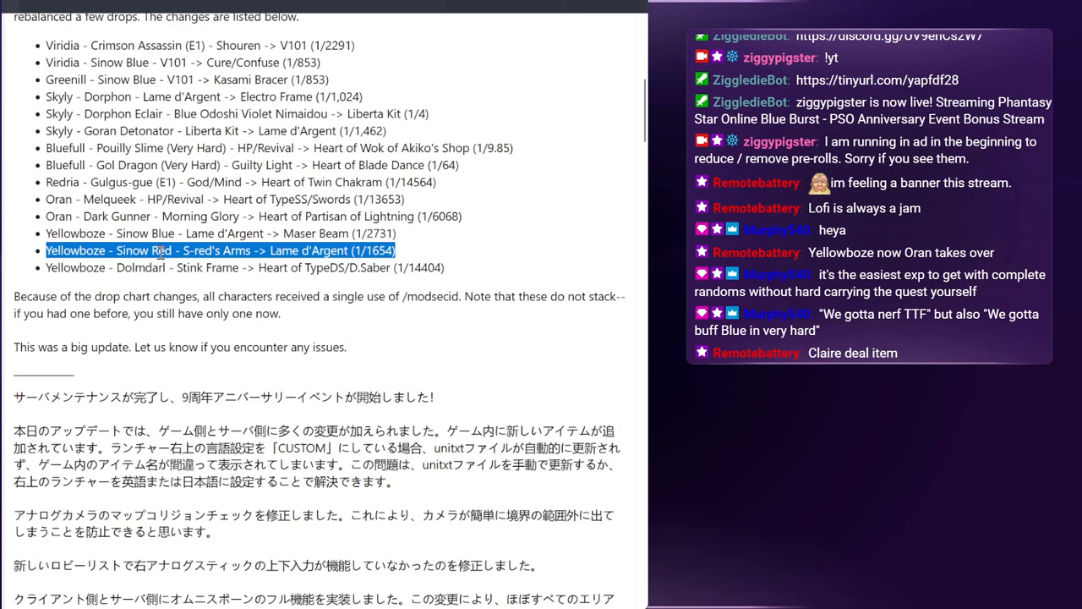
pyautogui.moveTo(378, 297)
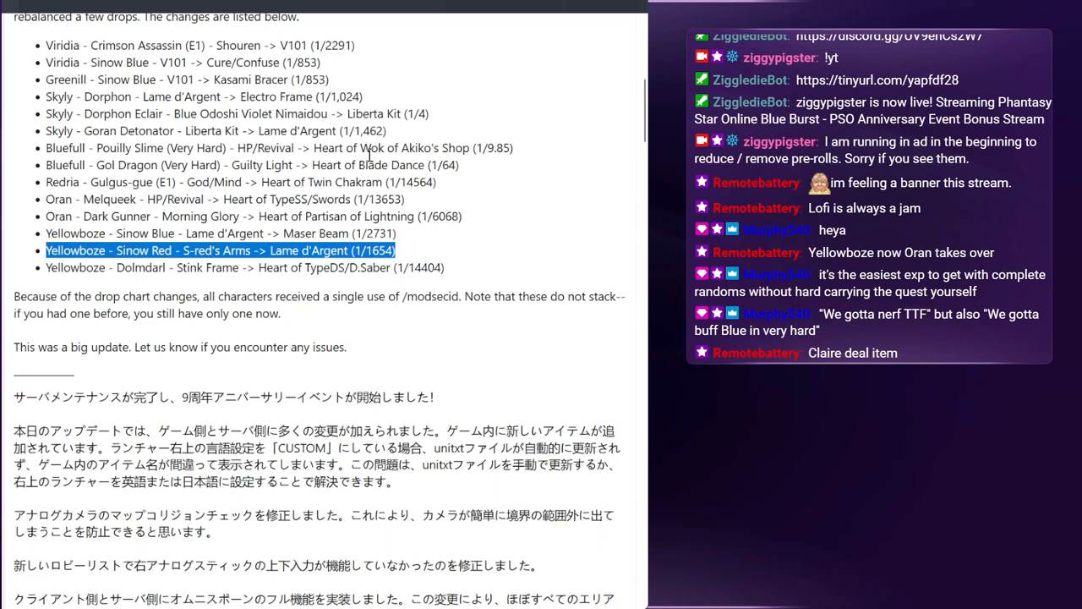
pyautogui.moveTo(349, 222)
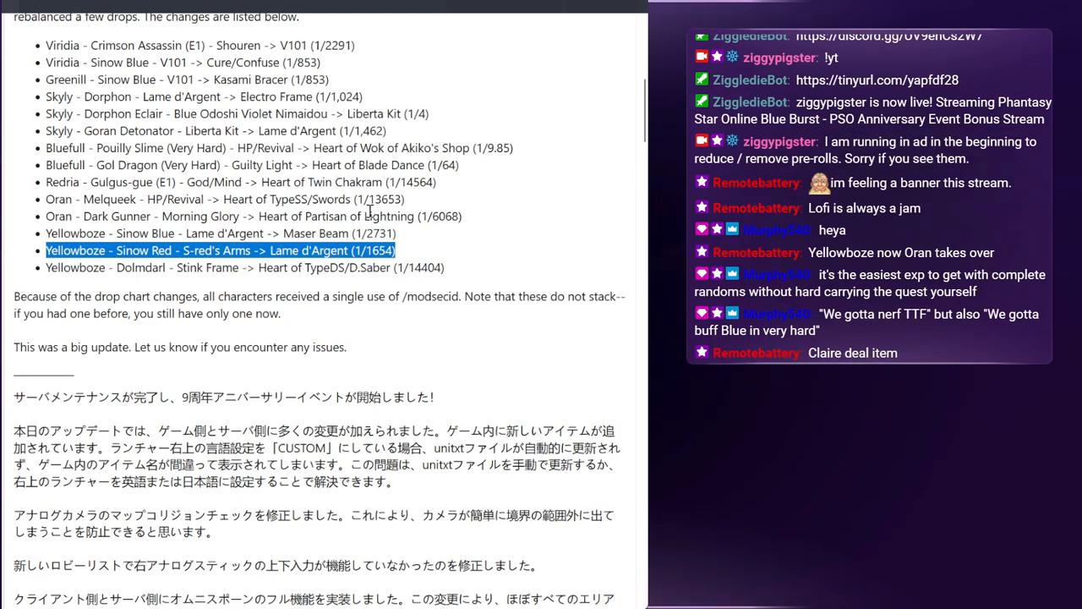
pyautogui.moveTo(422, 235)
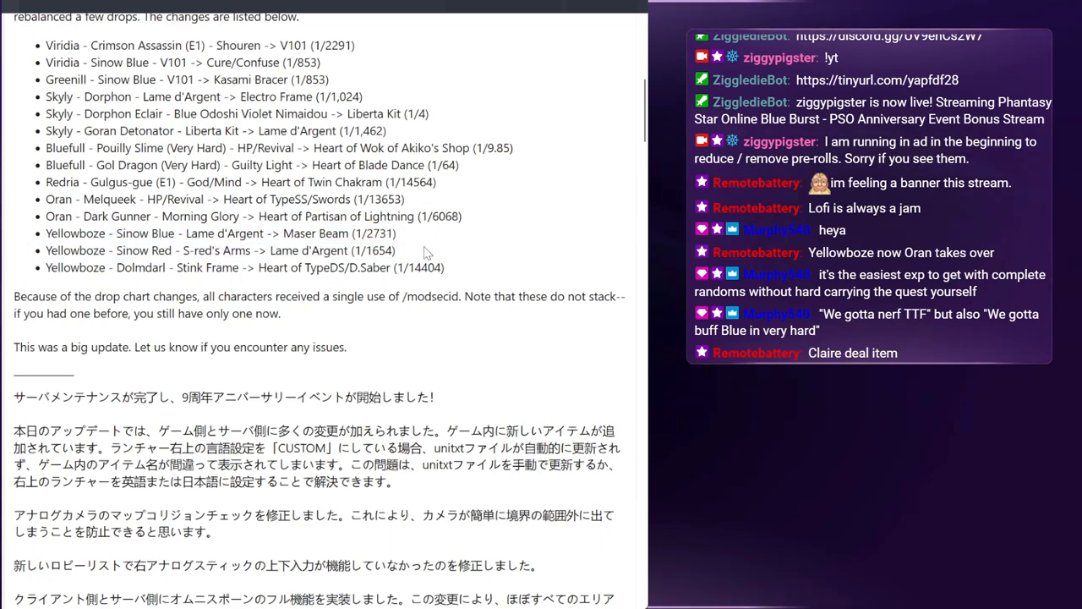
pyautogui.doubleClick(219, 250)
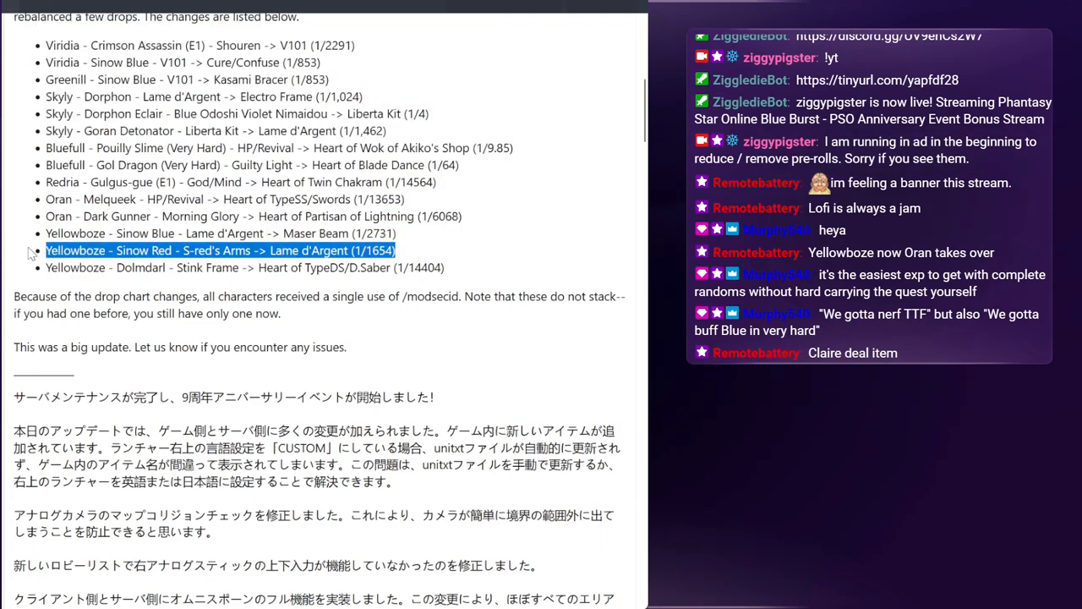
pyautogui.moveTo(47, 251); pyautogui.dragTo(406, 267)
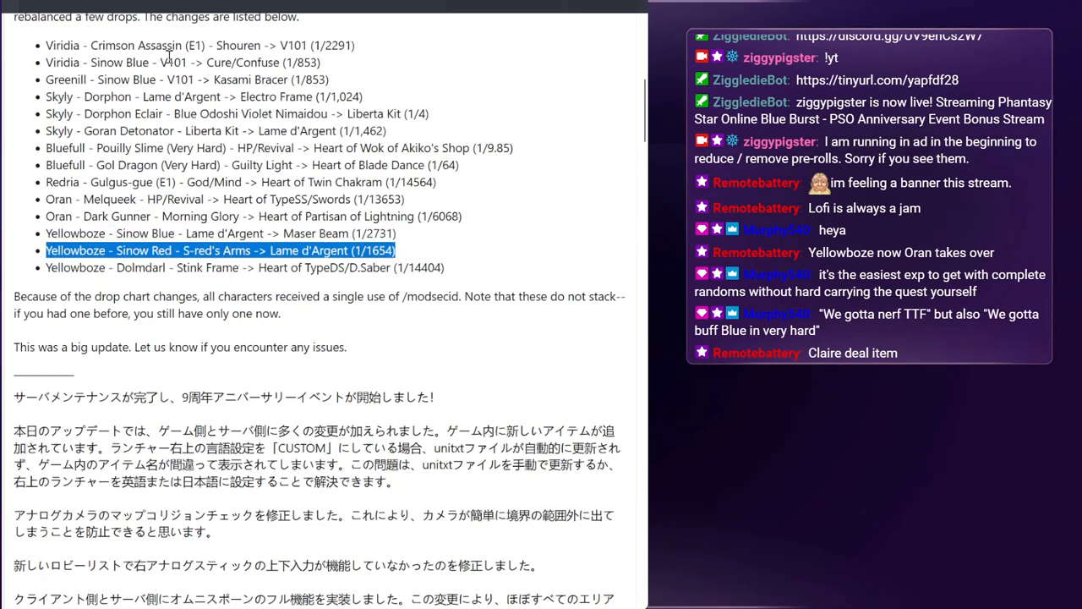
pyautogui.moveTo(342, 160)
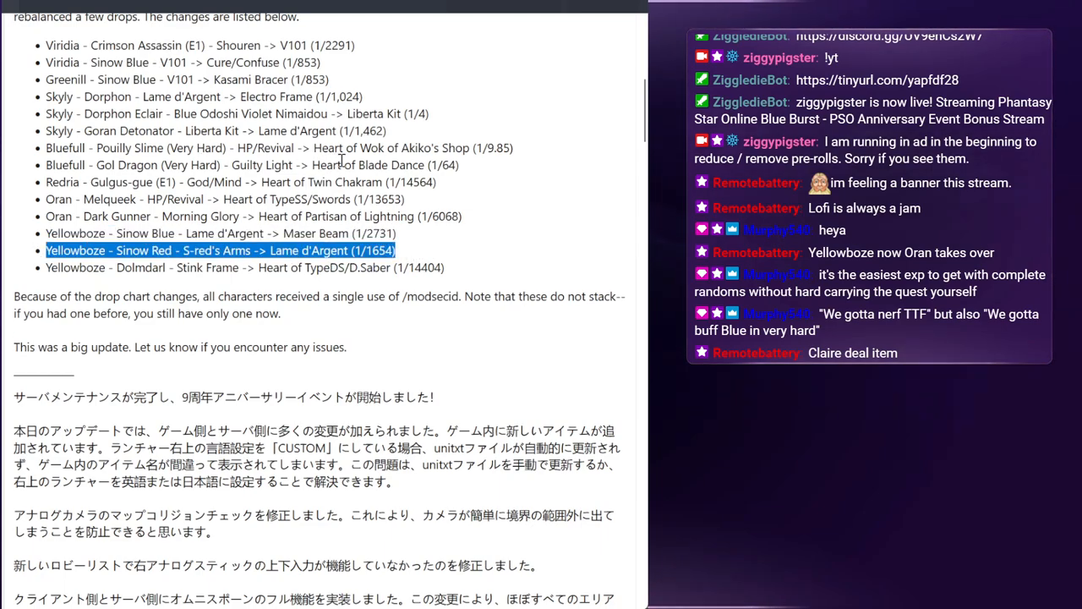
pyautogui.moveTo(438, 242)
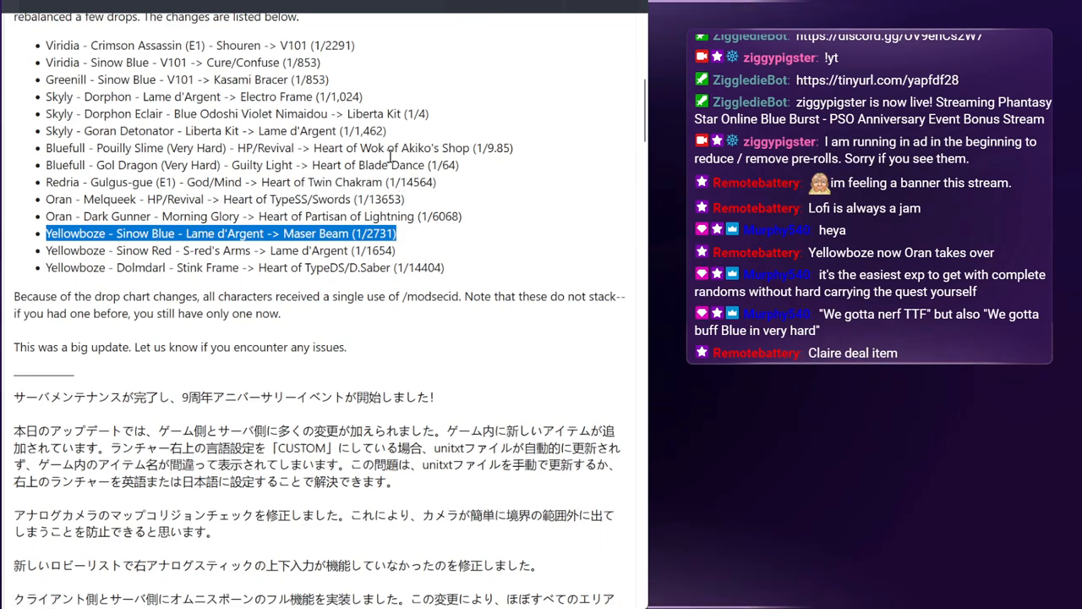
pyautogui.moveTo(400, 378)
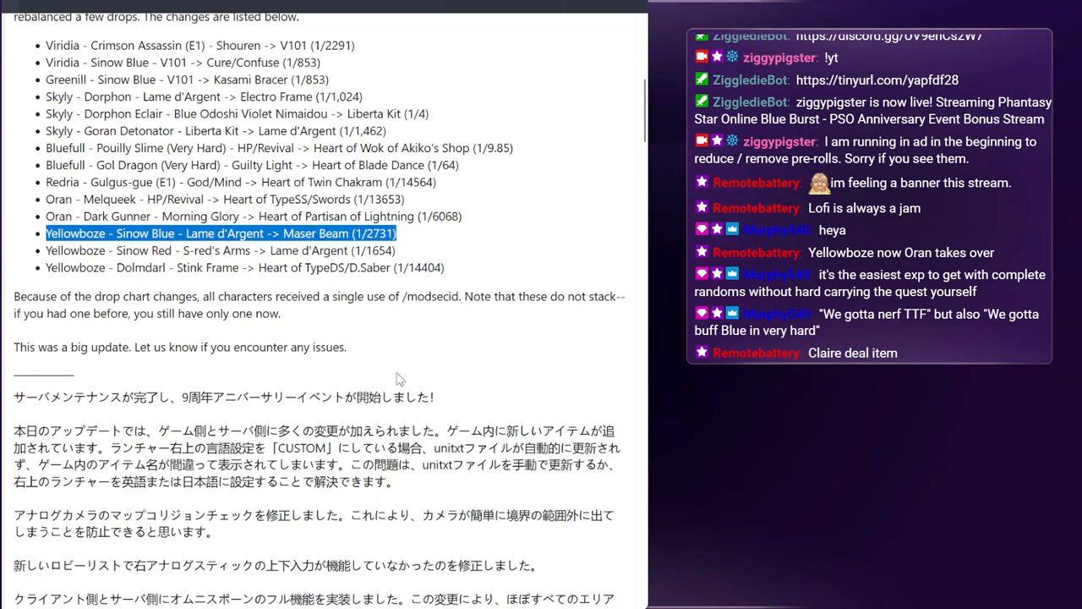
pyautogui.moveTo(470, 22)
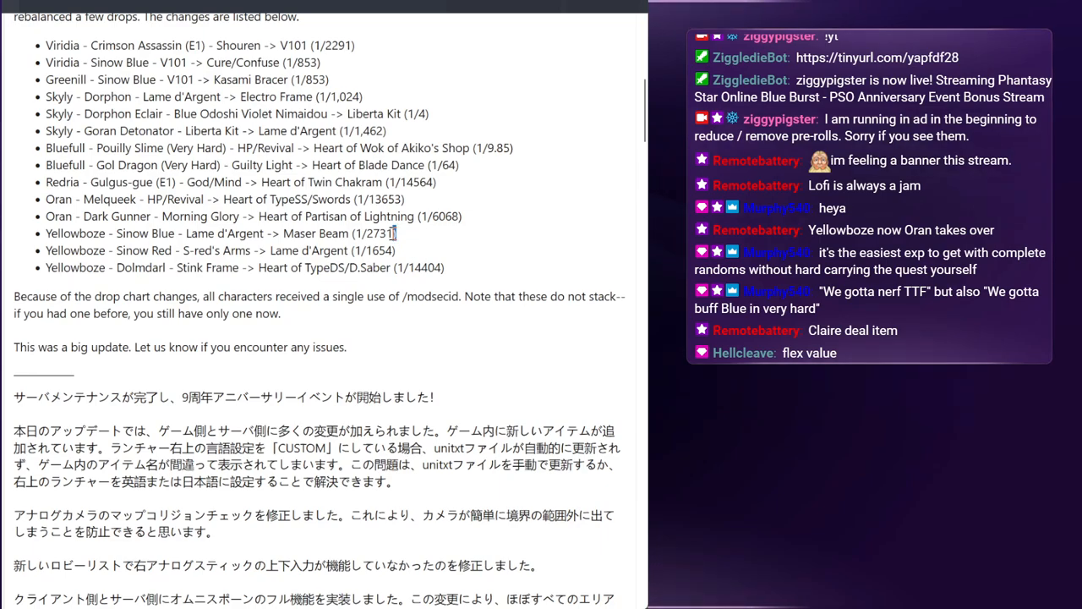
# Highlight the S-red's Arms item in the Yellowboze Sinow Red drop change.
pyautogui.doubleClick(220, 233)
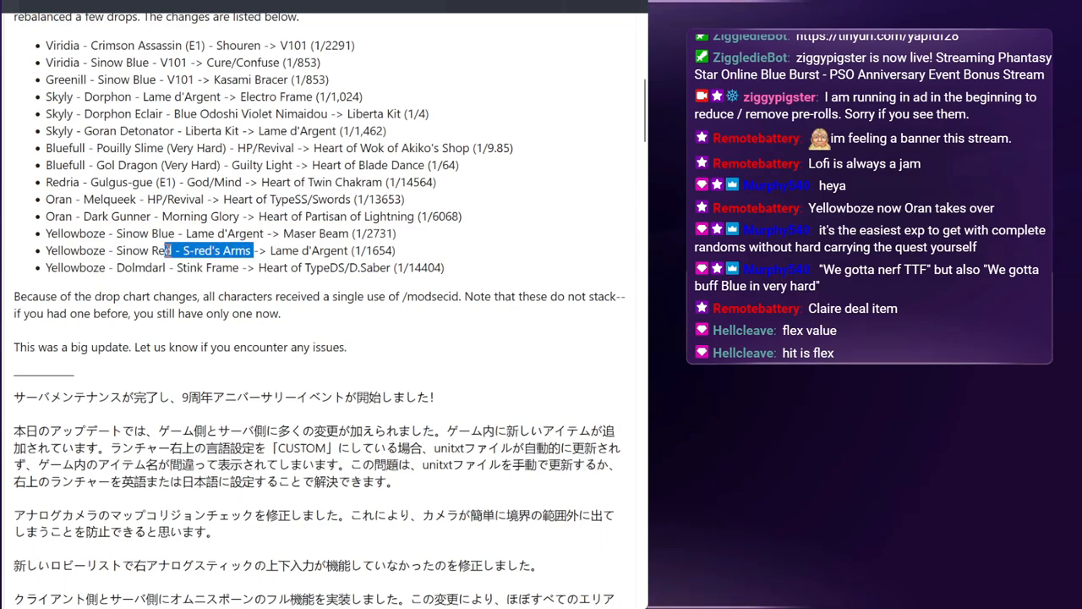
pyautogui.click(369, 251)
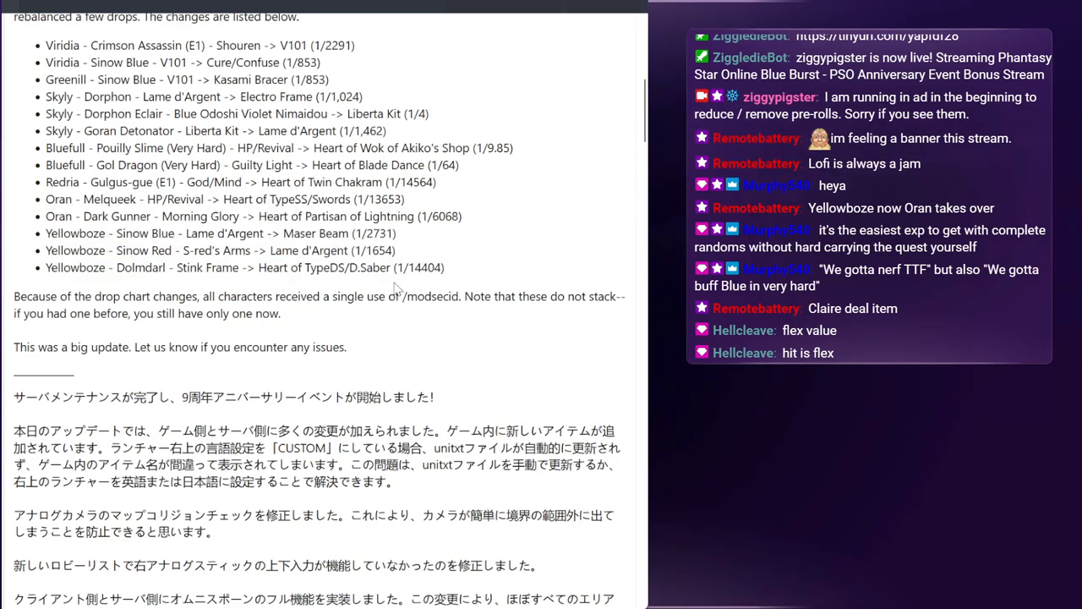
pyautogui.moveTo(473, 250)
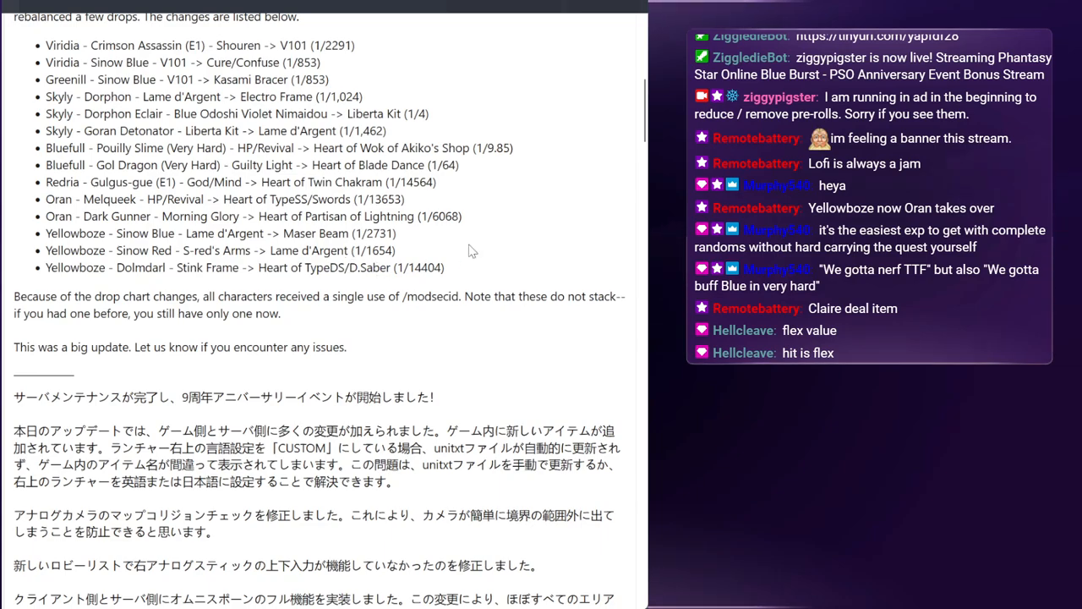
pyautogui.moveTo(44, 234); pyautogui.dragTo(392, 251)
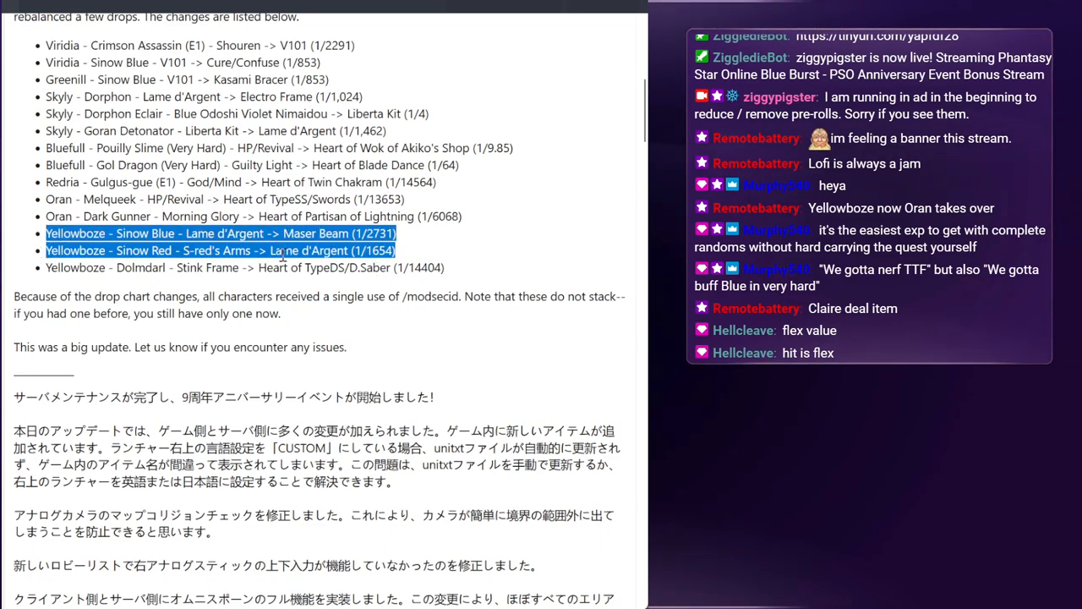
pyautogui.click(448, 244)
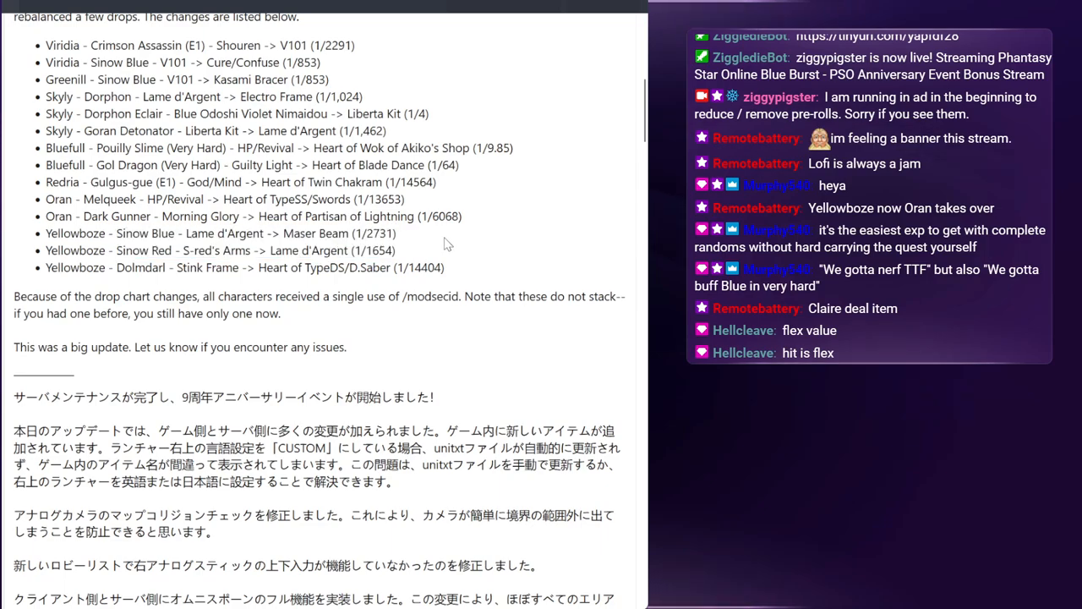
pyautogui.doubleClick(339, 233)
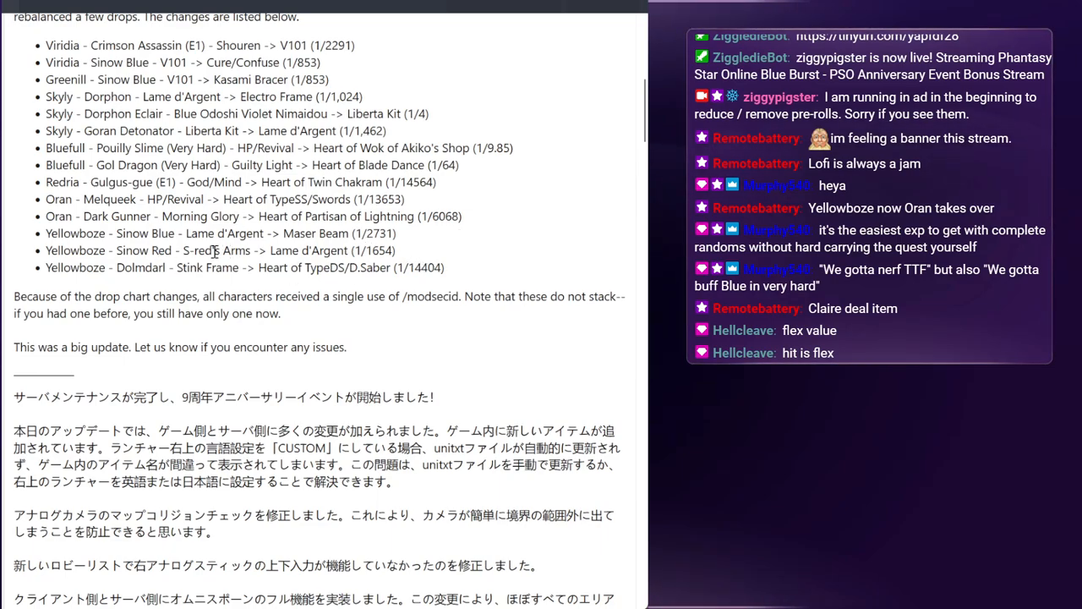
pyautogui.doubleClick(217, 250)
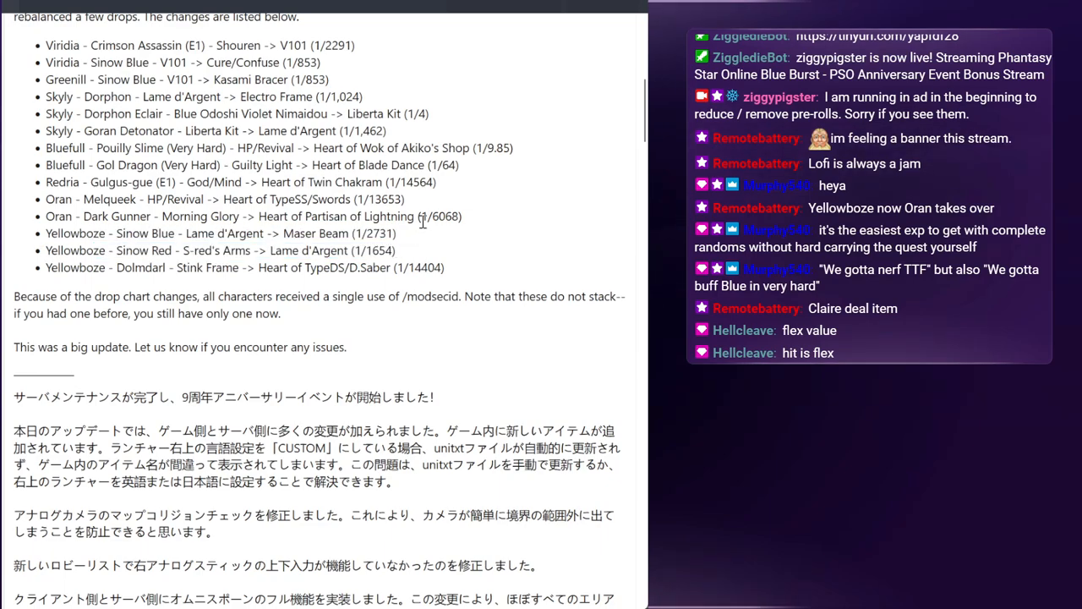
pyautogui.doubleClick(372, 250)
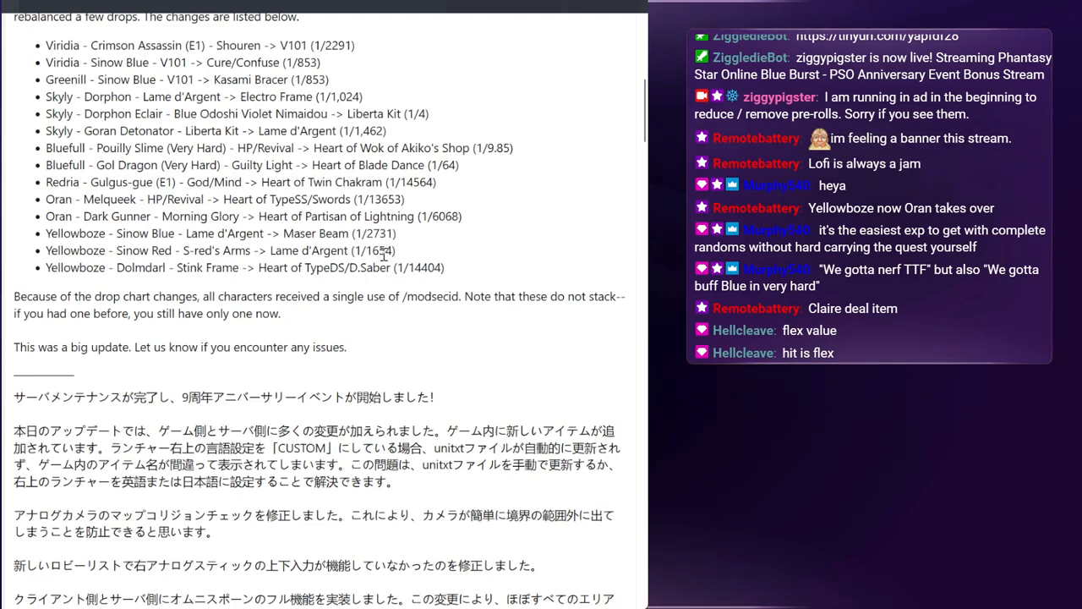
pyautogui.moveTo(425, 212)
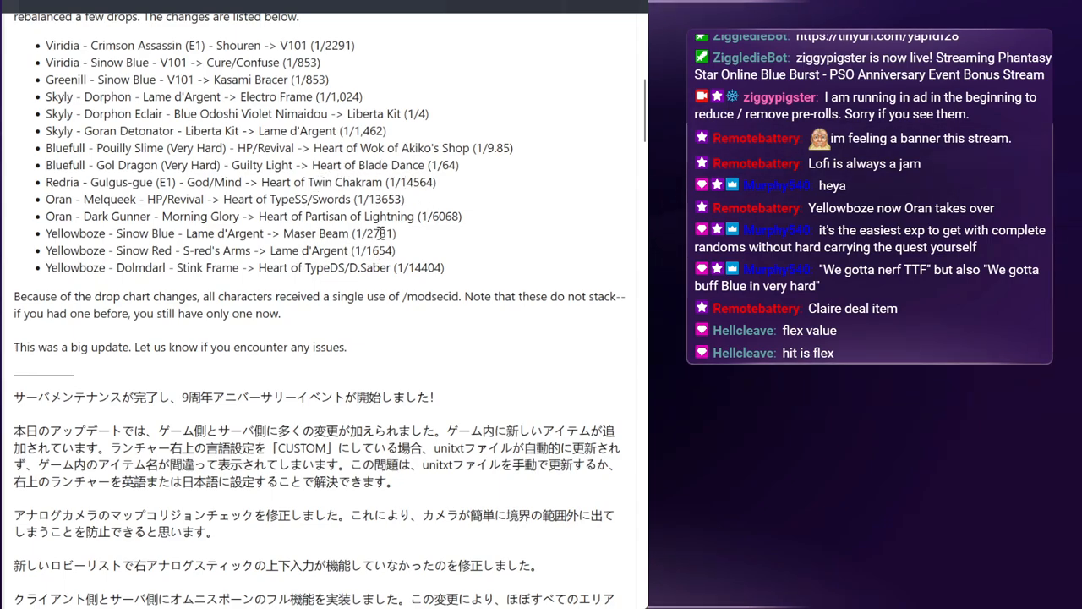
pyautogui.moveTo(422, 235)
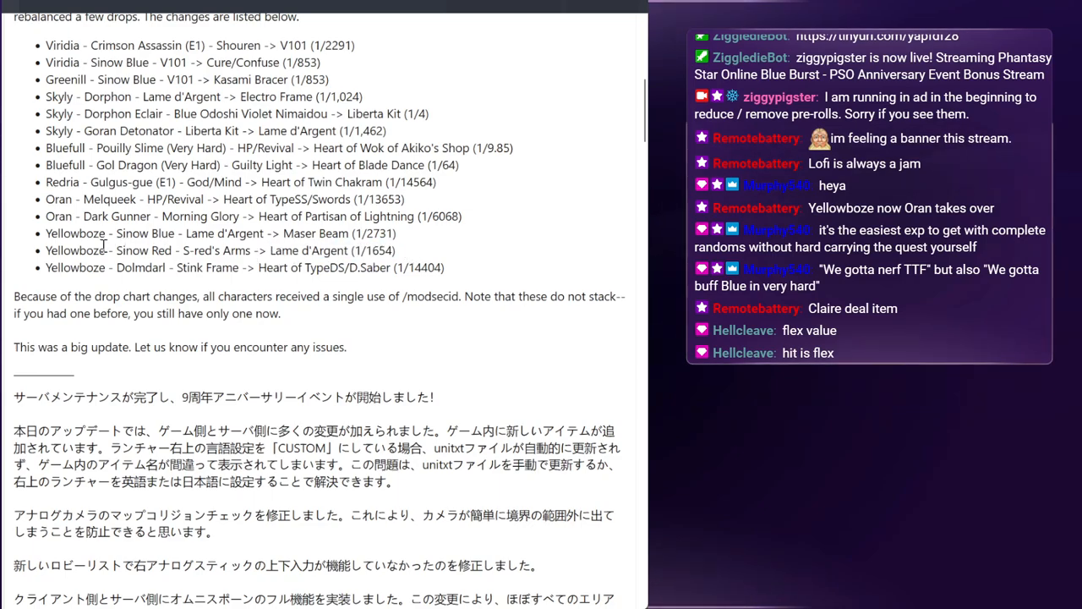
pyautogui.doubleClick(145, 251)
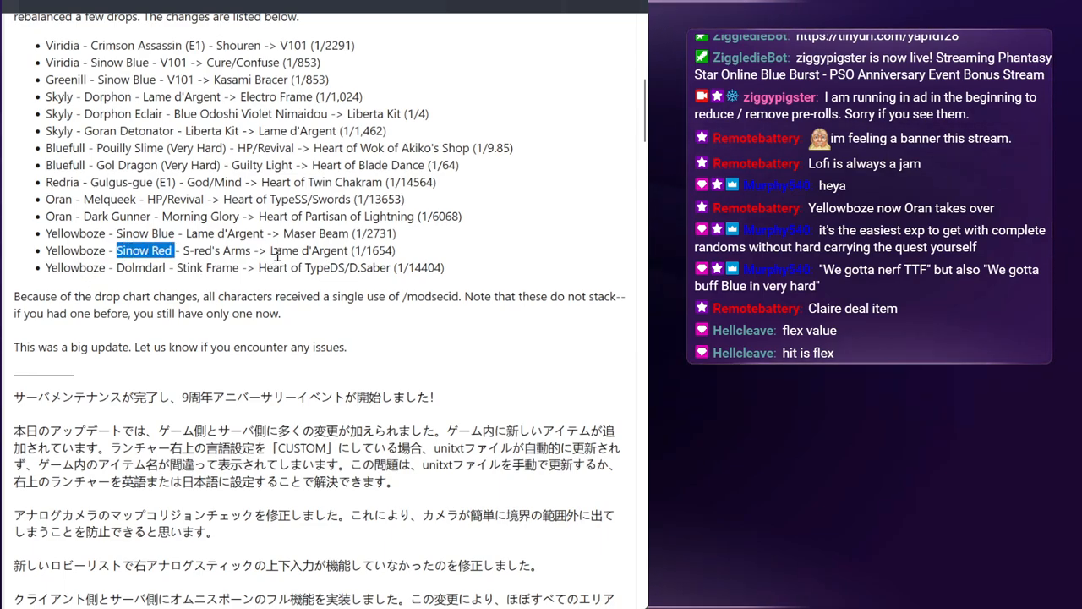
pyautogui.moveTo(355, 219)
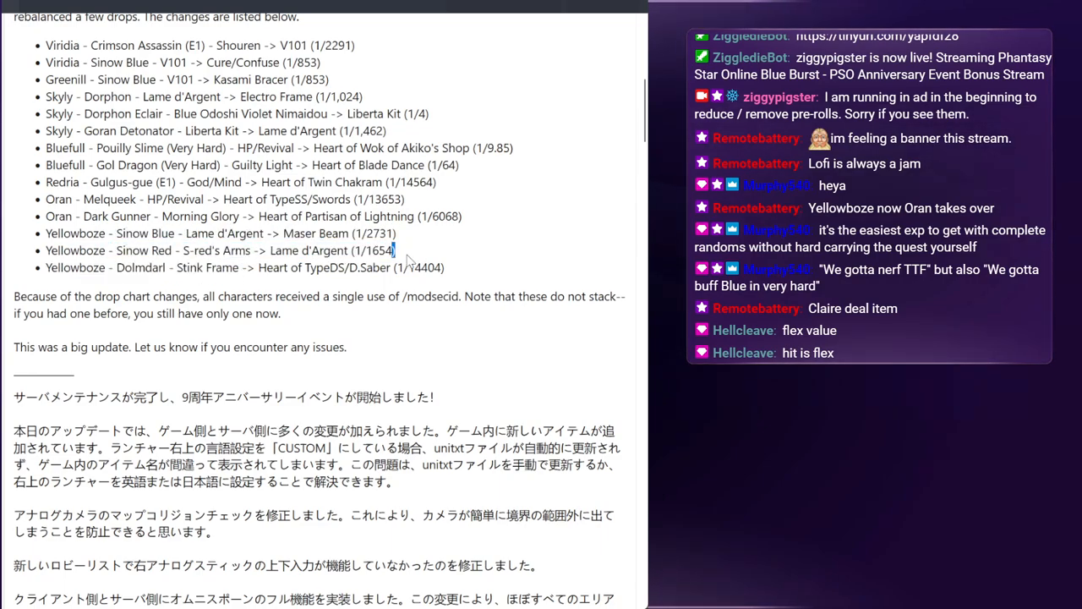
pyautogui.tripleClick(219, 250)
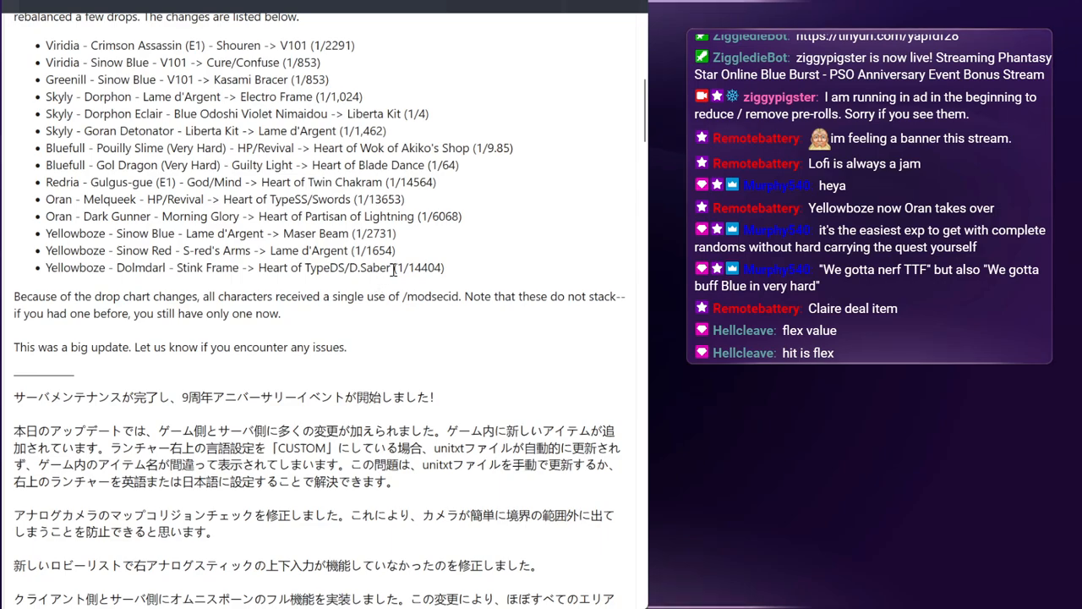
pyautogui.moveTo(421, 237)
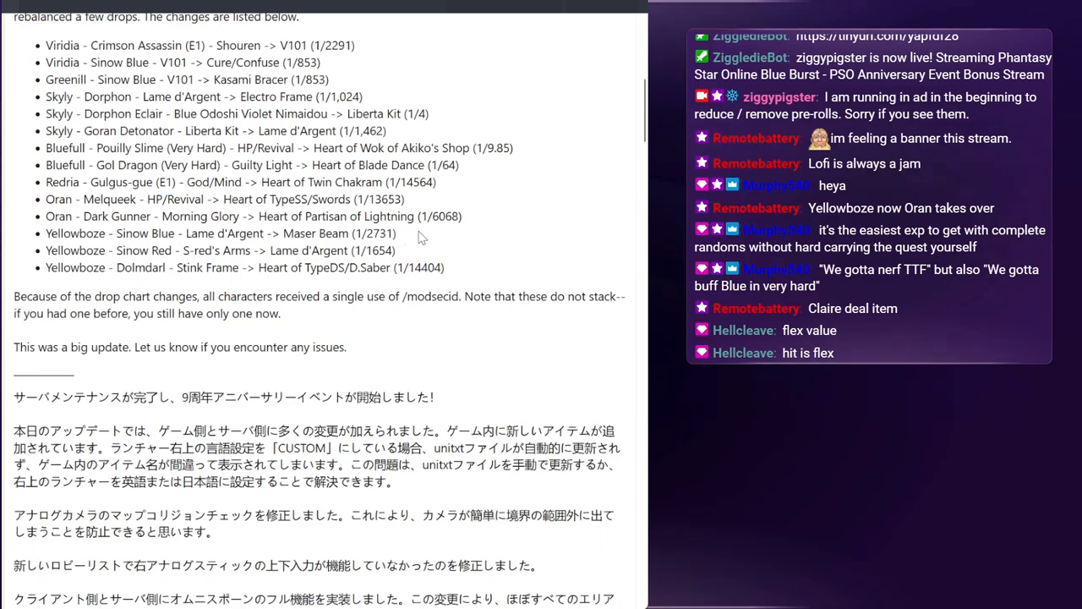
pyautogui.moveTo(452, 258)
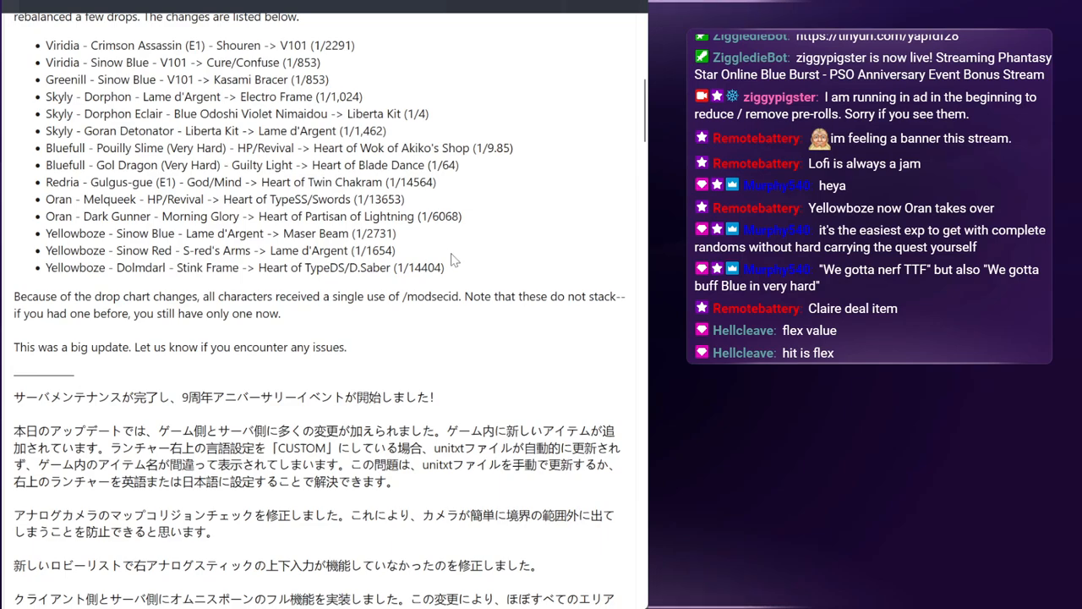
pyautogui.tripleClick(245, 267)
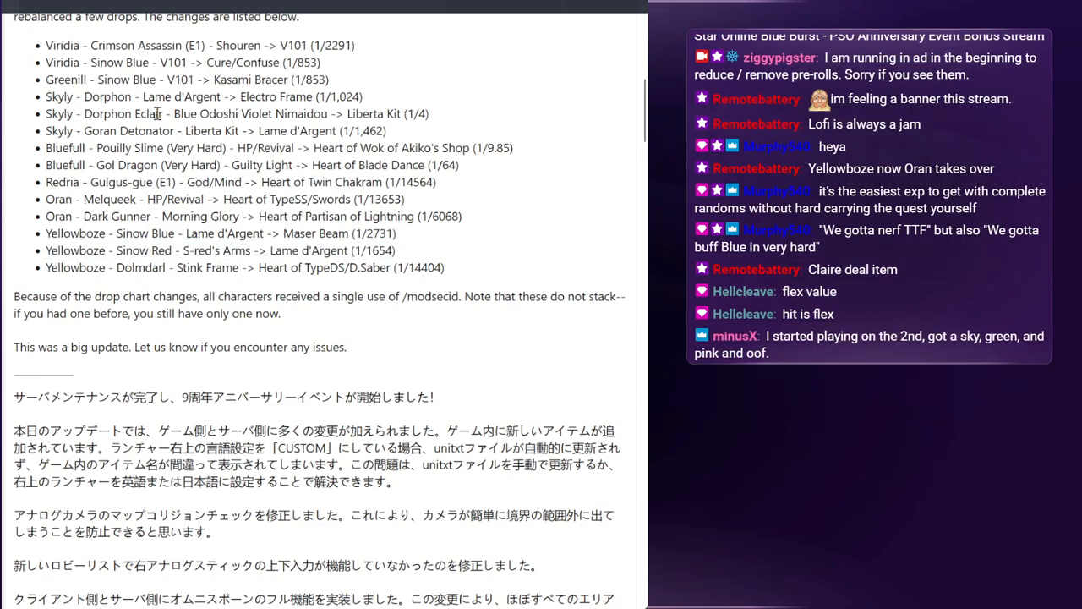
# Highlight the Yellowboze Dolmdarl Stink Frame to Heart of TypeDS/D.Saber (1/14404) line.
pyautogui.moveTo(249, 131); pyautogui.dragTo(385, 130)
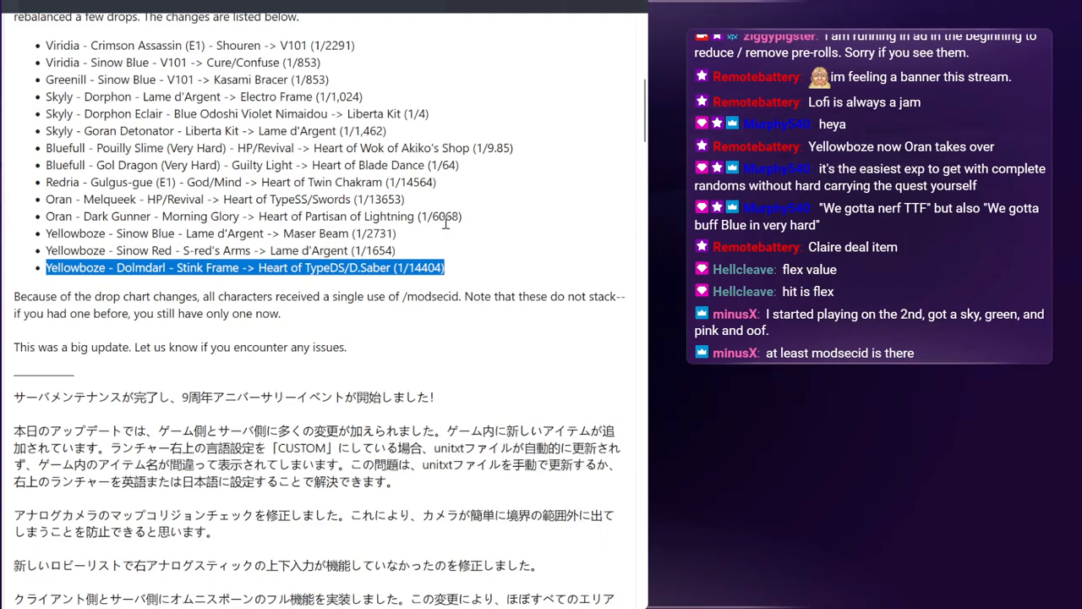
pyautogui.moveTo(517, 238)
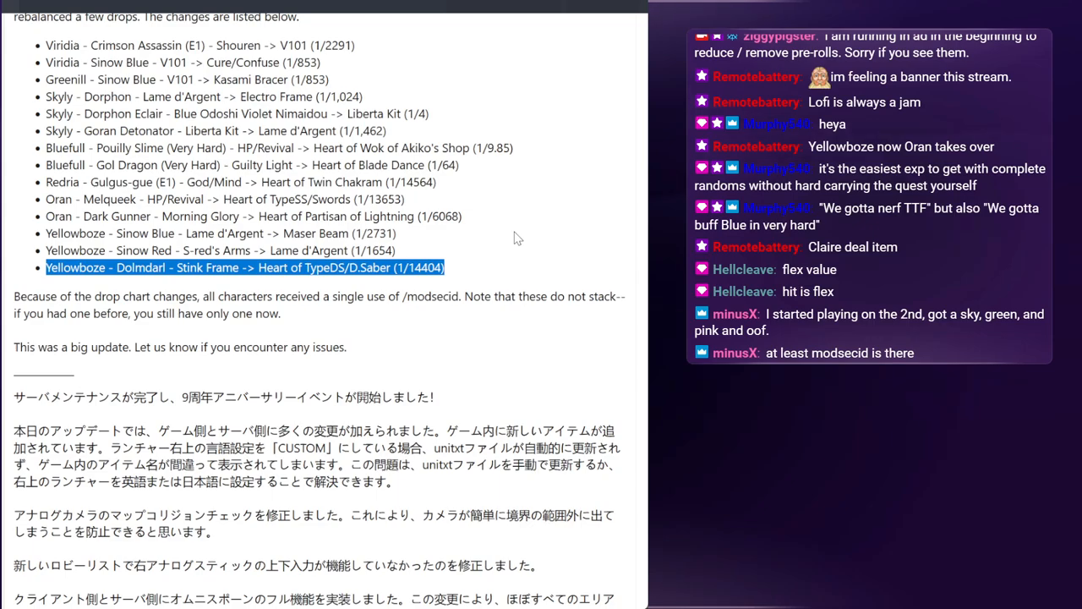
pyautogui.scroll(-3)
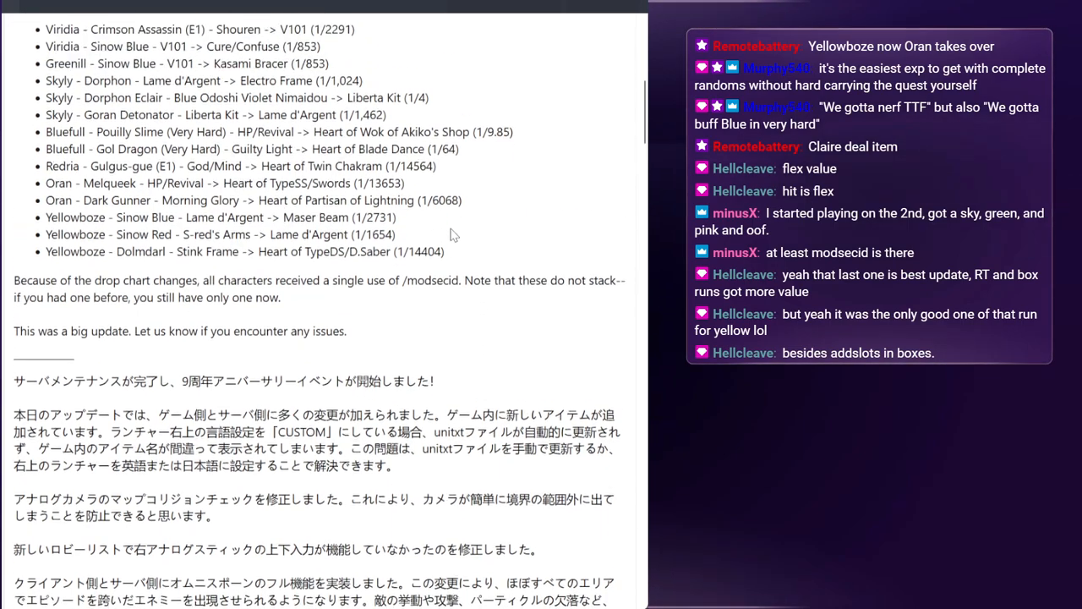
pyautogui.scroll(-3)
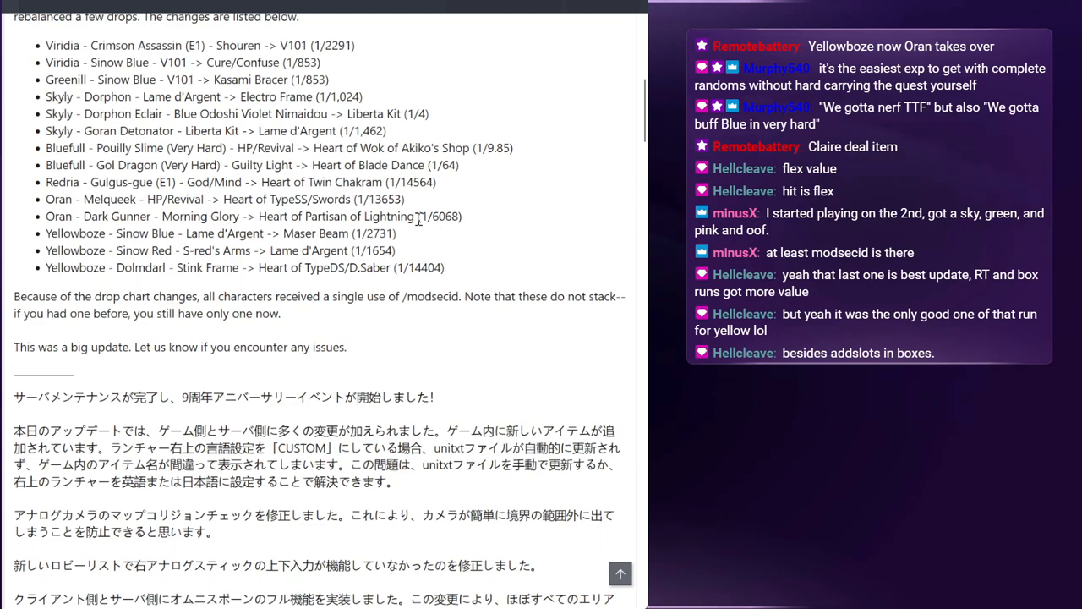